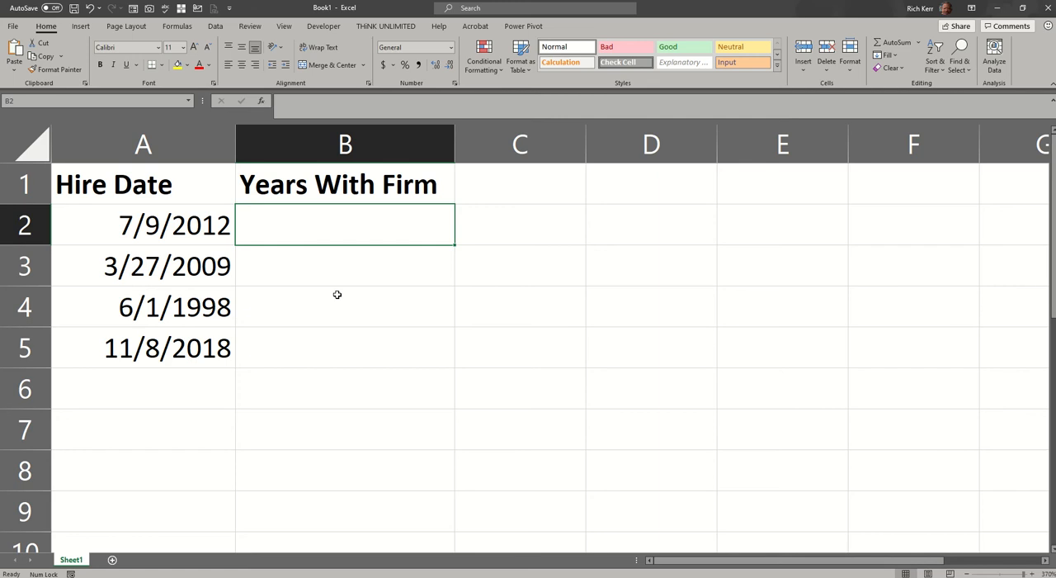
{"action": "mouse_move", "coordinate": [221, 182]}
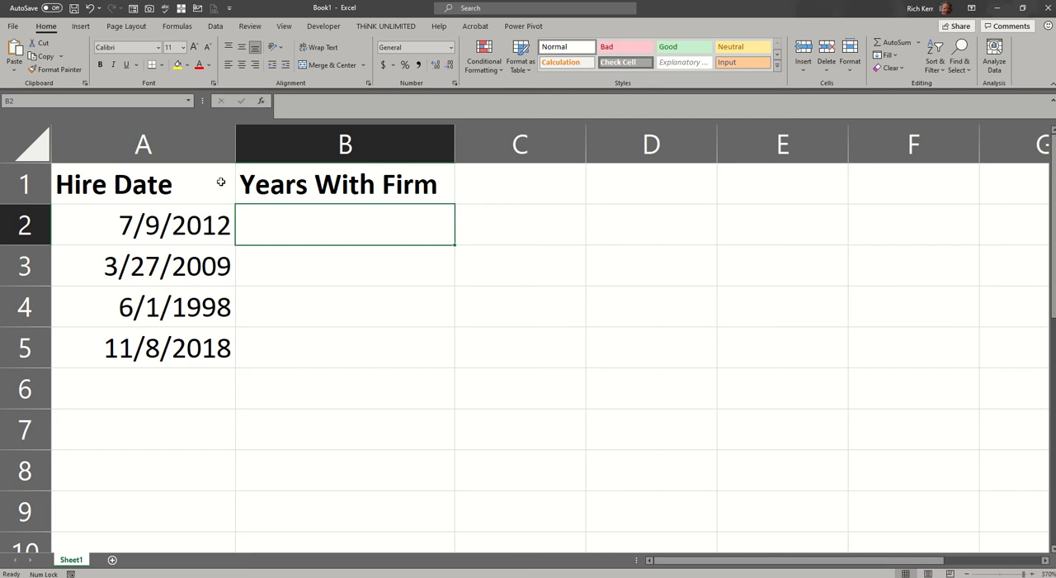
{"action": "mouse_move", "coordinate": [165, 213]}
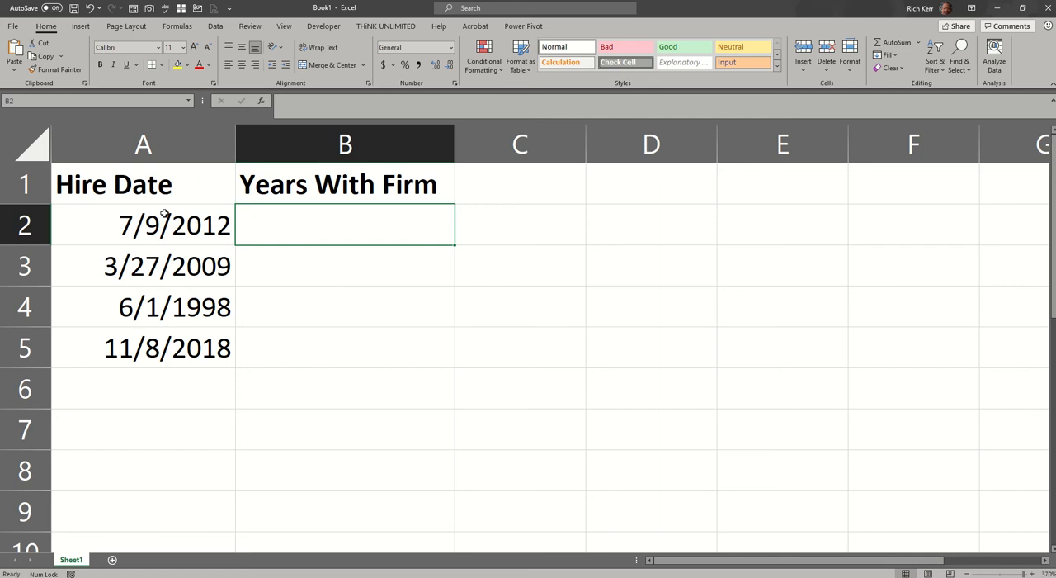
{"action": "mouse_move", "coordinate": [368, 225]}
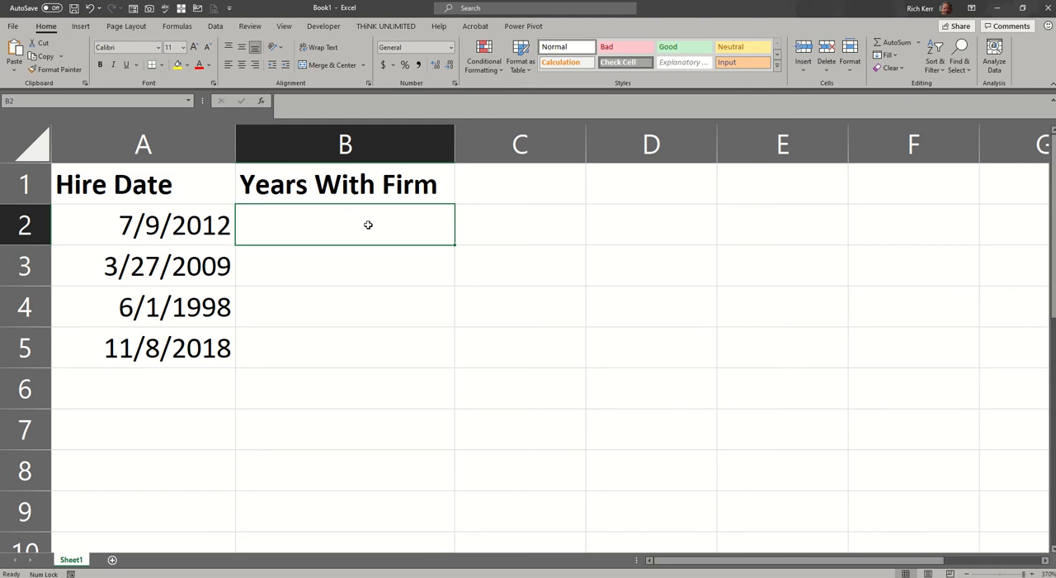
{"action": "mouse_move", "coordinate": [353, 227]}
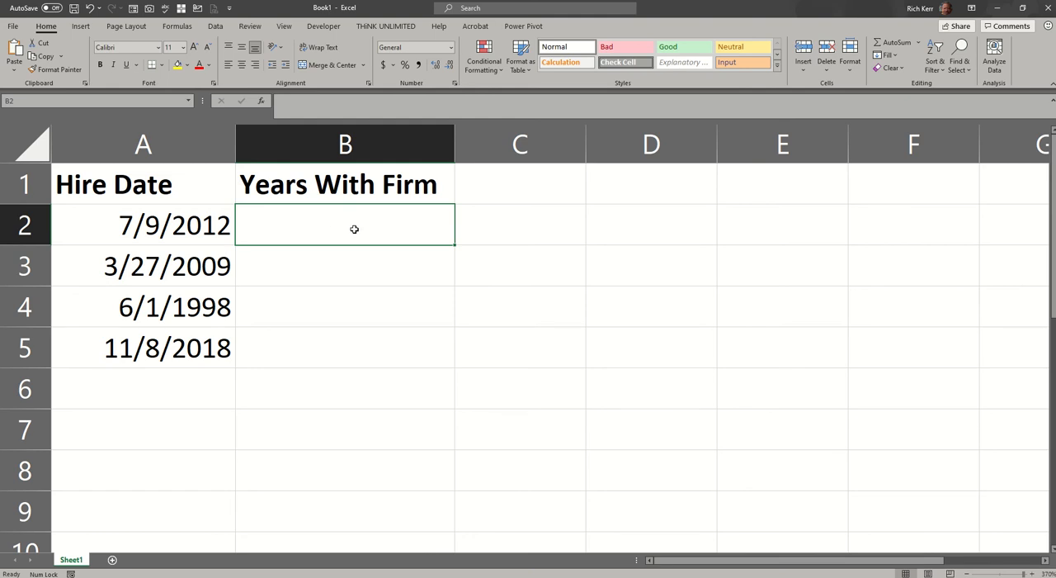
- Enter =(TODAY()-A2)/365.25 in B2, referencing the A2 hire date for the subtraction
{"action": "type", "text": "="}
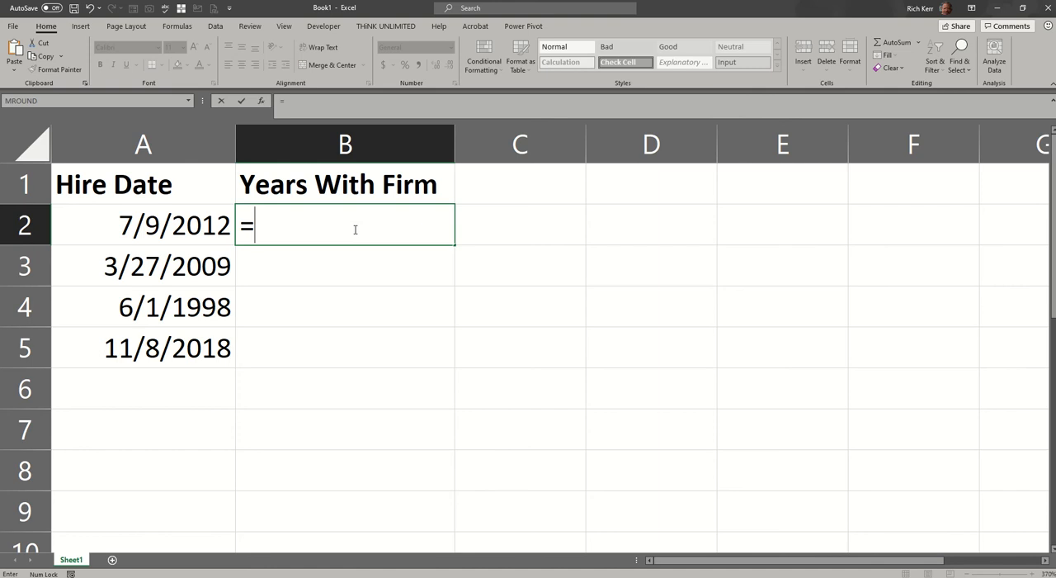
{"action": "type", "text": "today"}
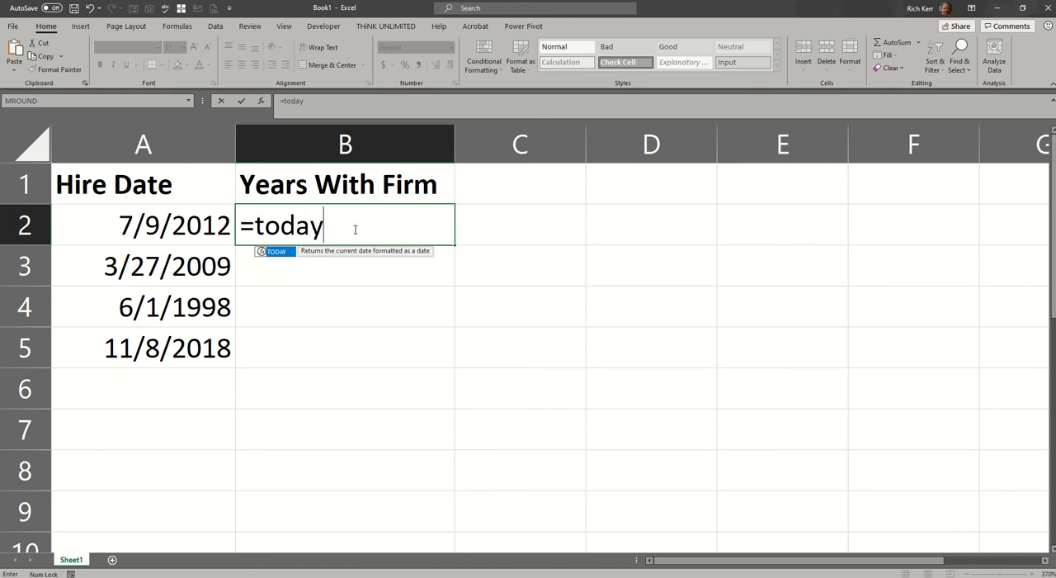
{"action": "type", "text": "()"}
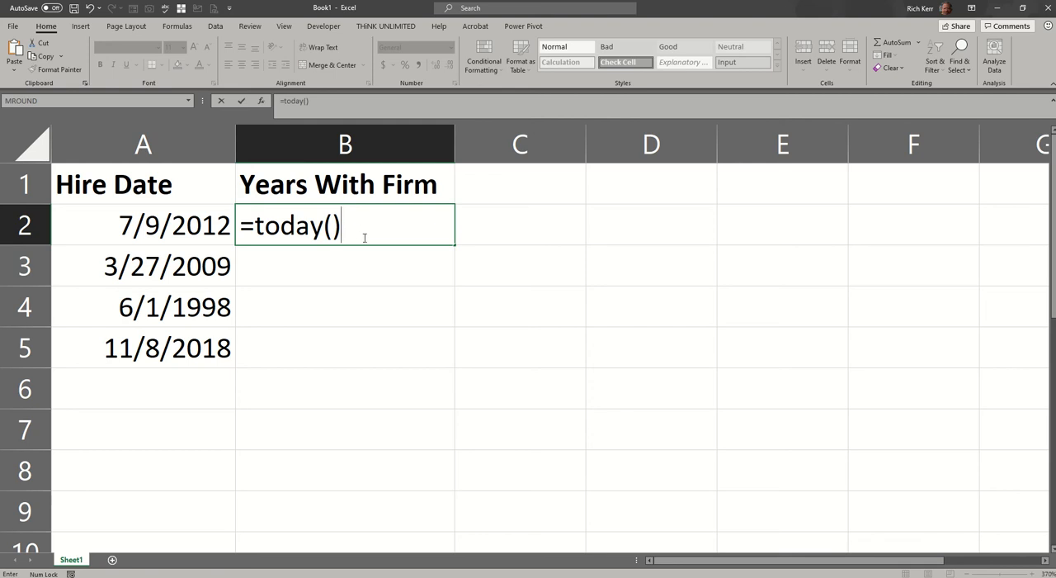
{"action": "type", "text": "-"}
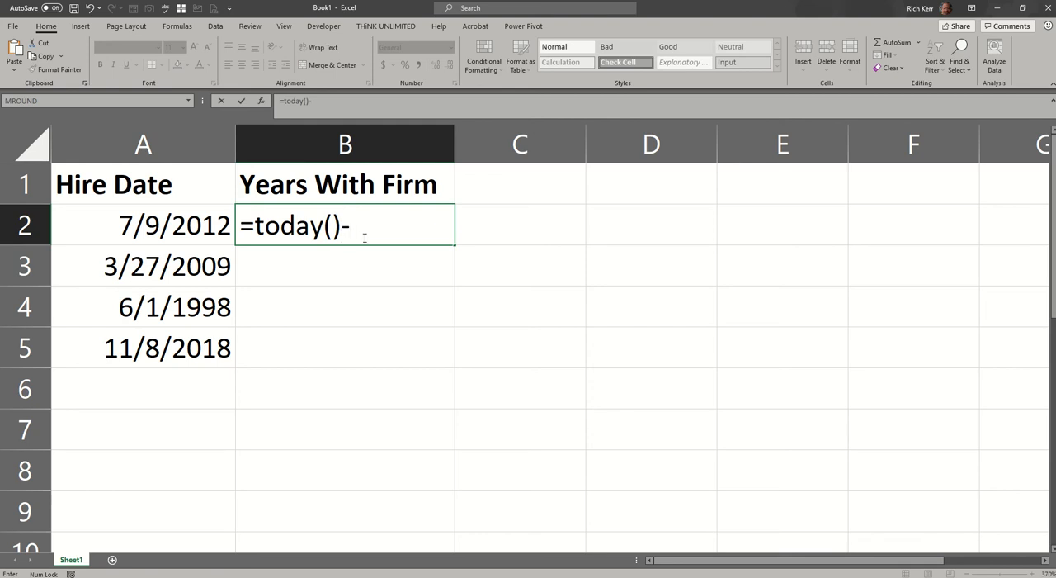
{"action": "left_click", "coordinate": [173, 224]}
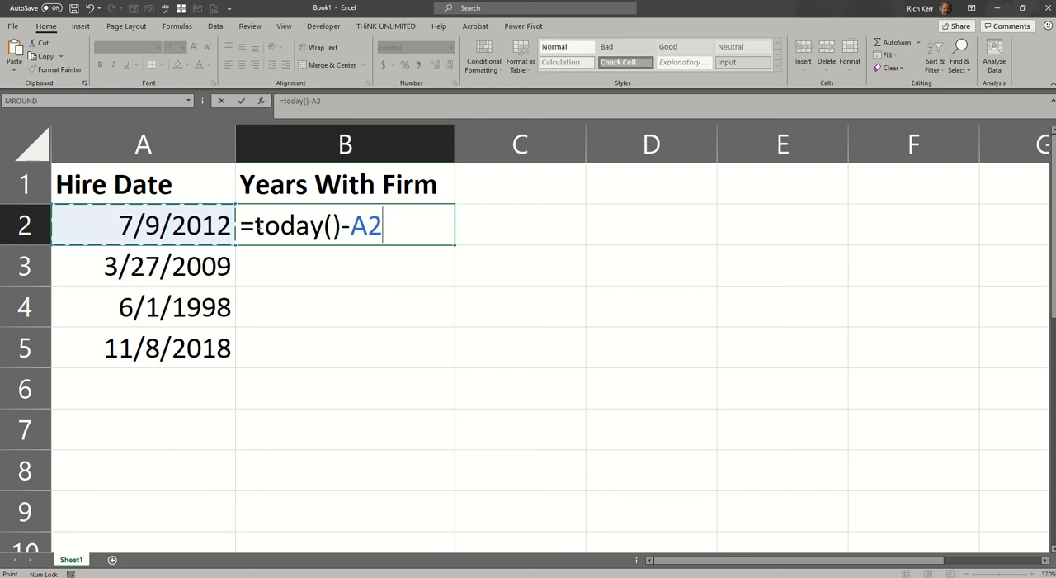
{"action": "mouse_move", "coordinate": [195, 225]}
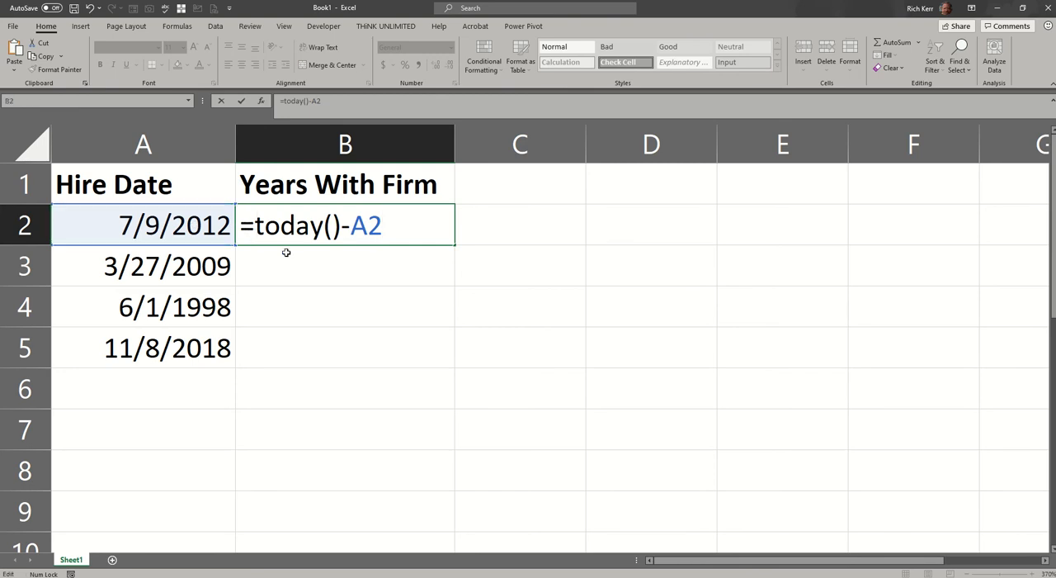
{"action": "type", "text": "("}
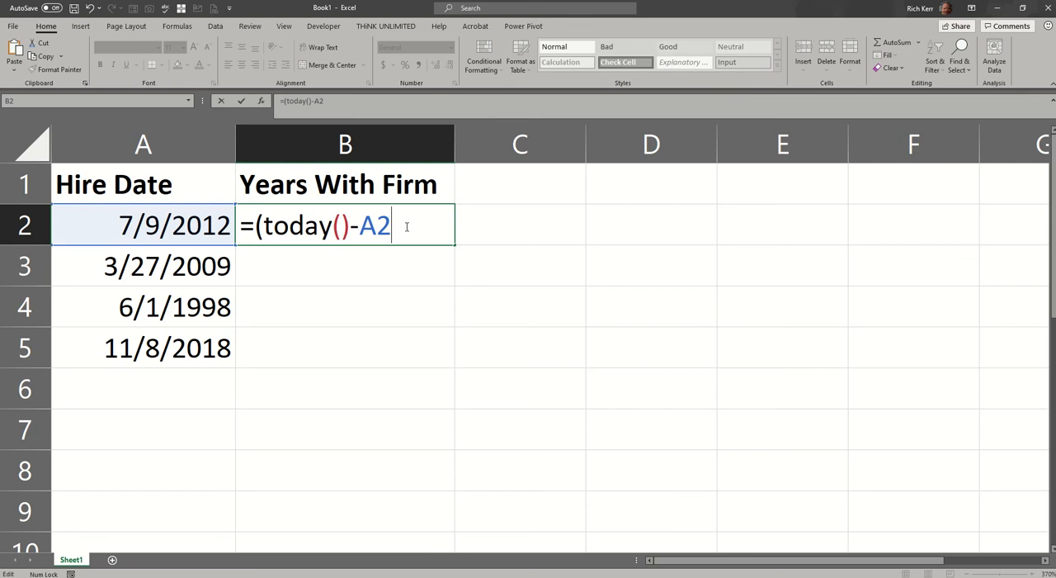
{"action": "type", "text": ")/"}
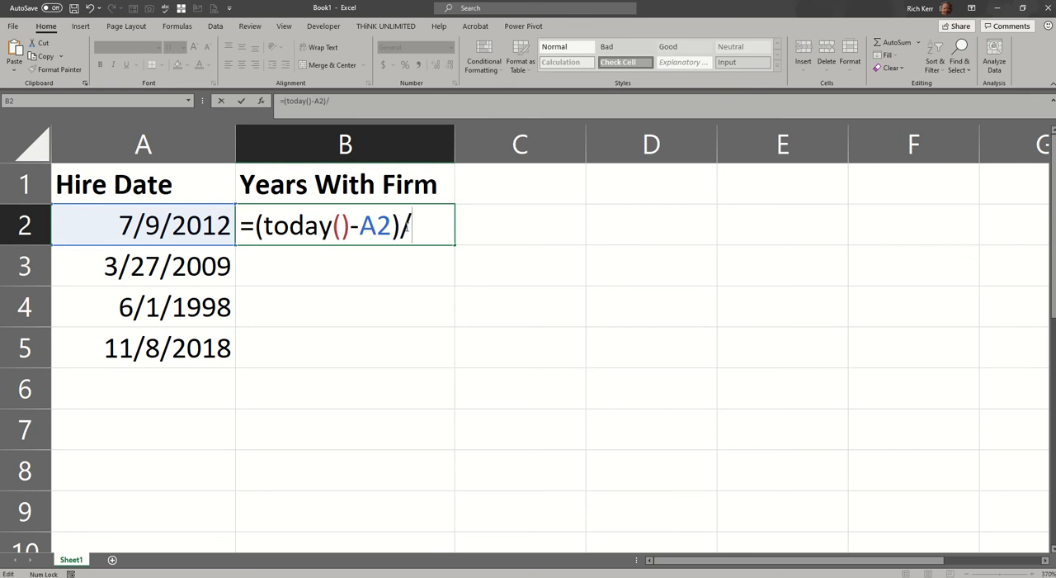
{"action": "type", "text": "365.25"}
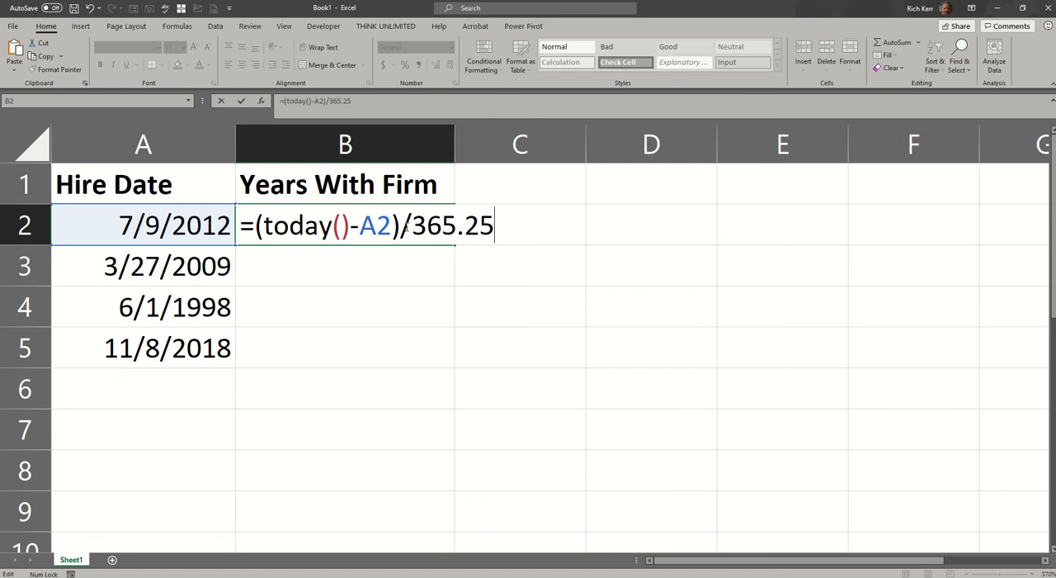
{"action": "mouse_move", "coordinate": [520, 244]}
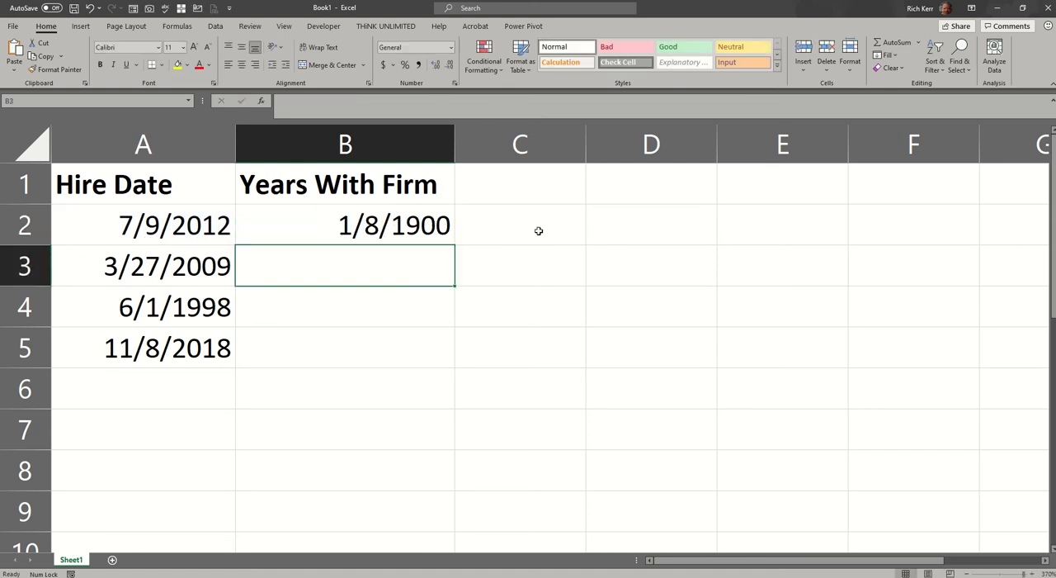
- Format the B2 result as General so it shows 8.703627652 years instead of a date
{"action": "left_click", "coordinate": [345, 224]}
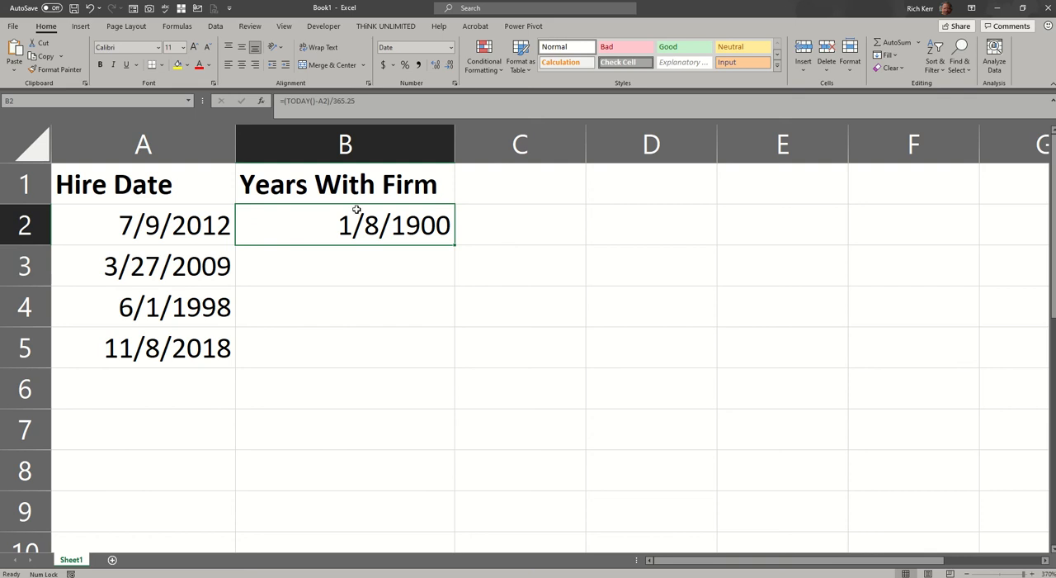
{"action": "mouse_move", "coordinate": [347, 208]}
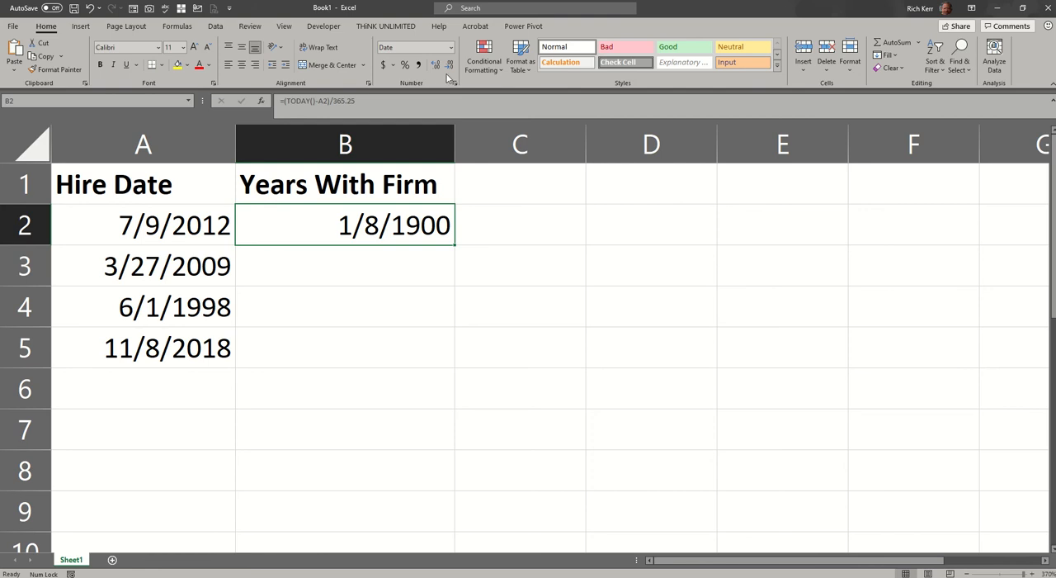
{"action": "mouse_move", "coordinate": [437, 84]}
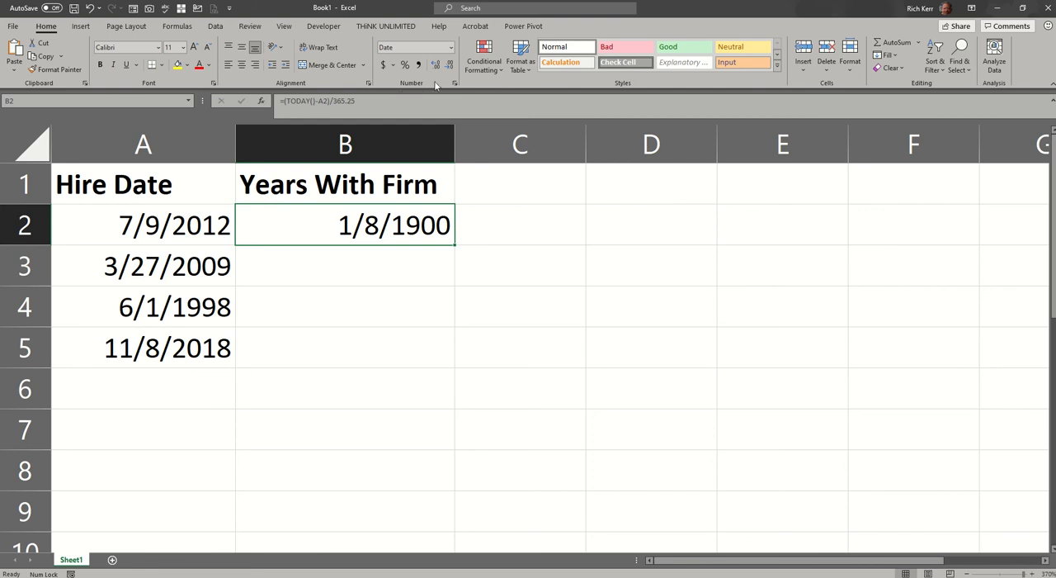
{"action": "left_click", "coordinate": [452, 47]}
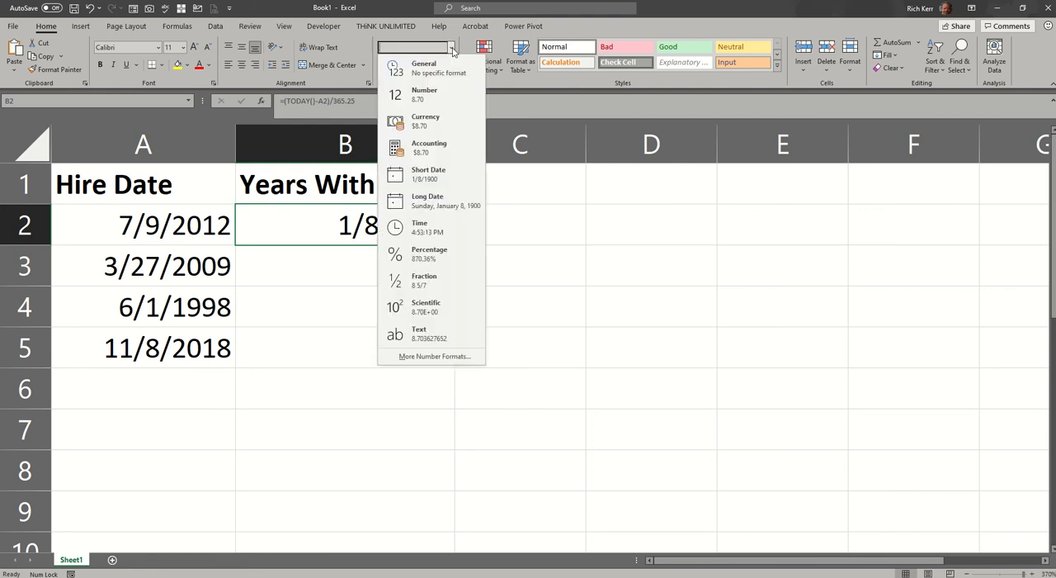
{"action": "left_click", "coordinate": [423, 68]}
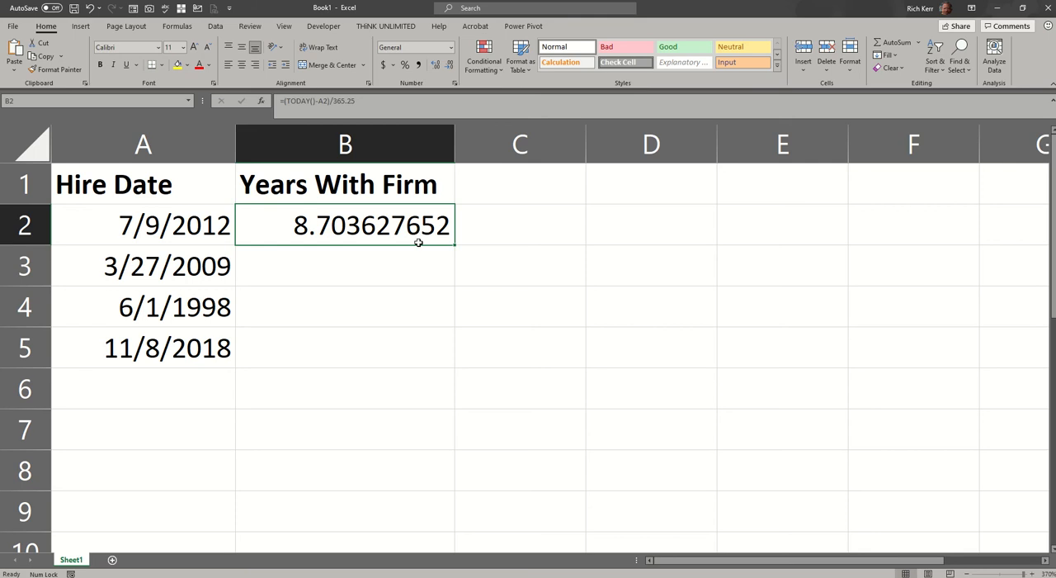
{"action": "mouse_move", "coordinate": [416, 254]}
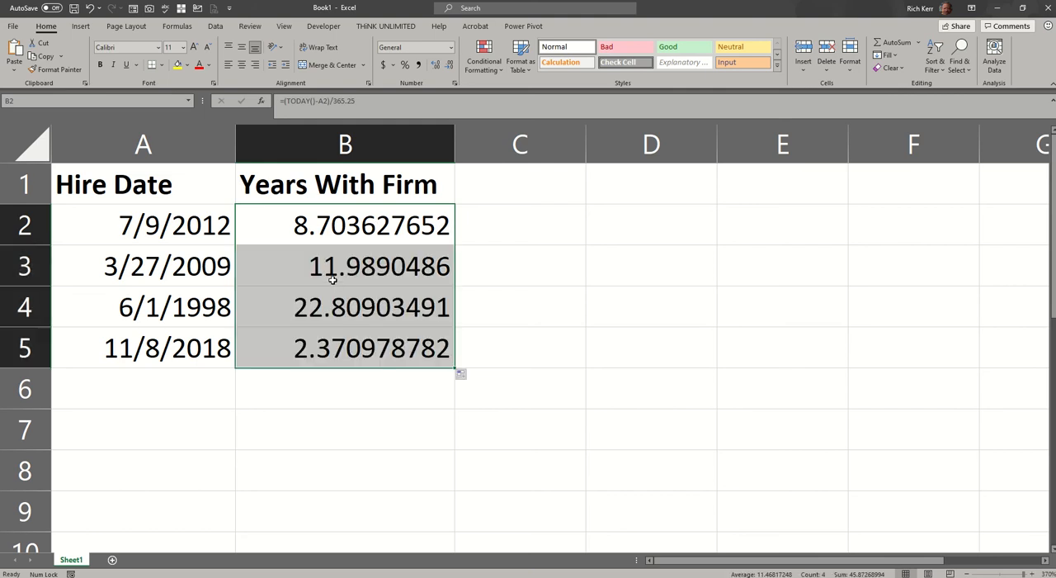
- Adjust decimal places on B2:B5 with Decrease/Increase Decimal until four decimals show
{"action": "left_click", "coordinate": [345, 224]}
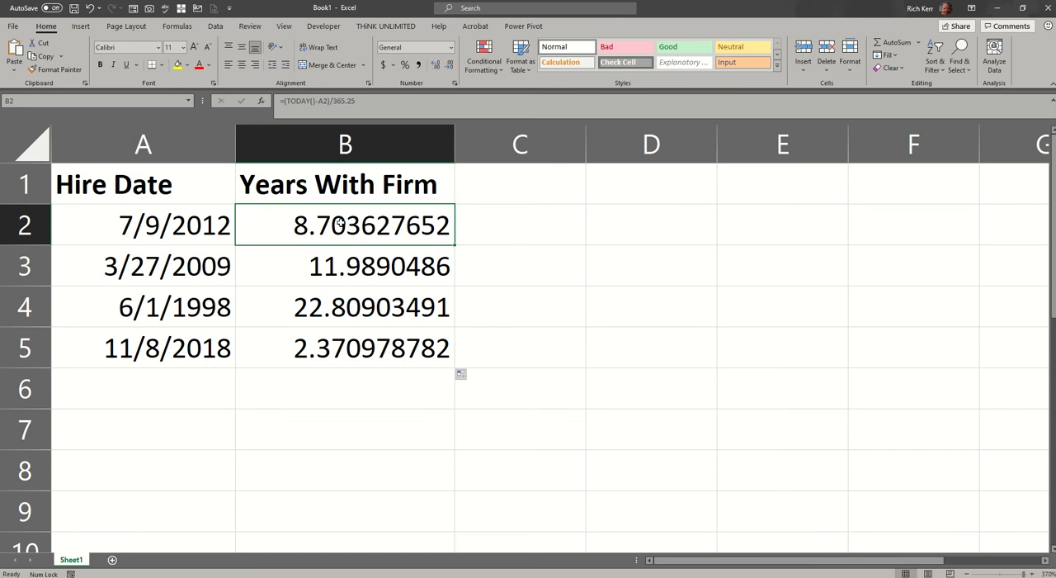
{"action": "mouse_move", "coordinate": [388, 215]}
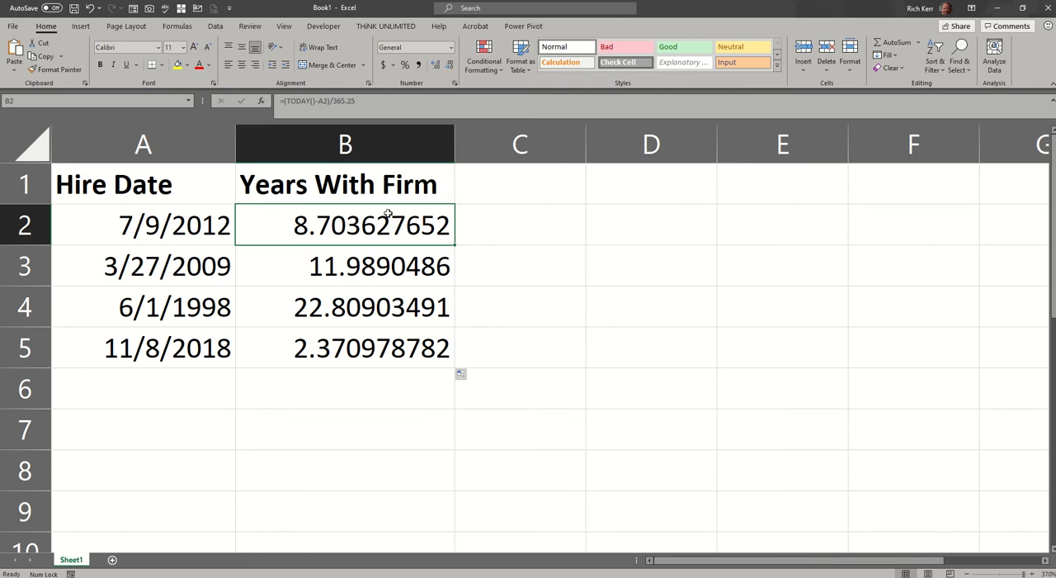
{"action": "left_click_drag", "start_coordinate": [345, 225], "coordinate": [345, 347]}
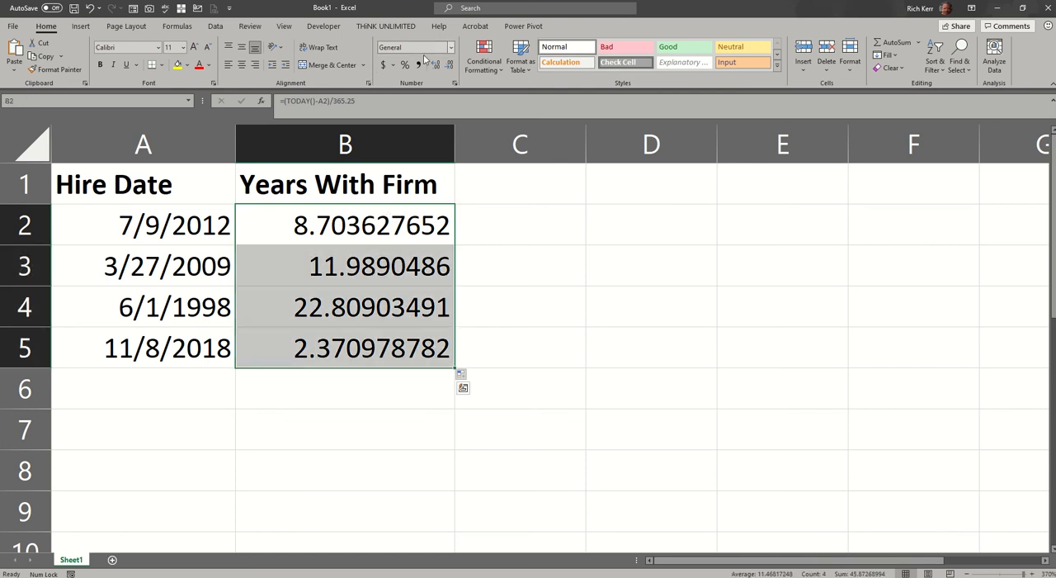
{"action": "left_click", "coordinate": [449, 64]}
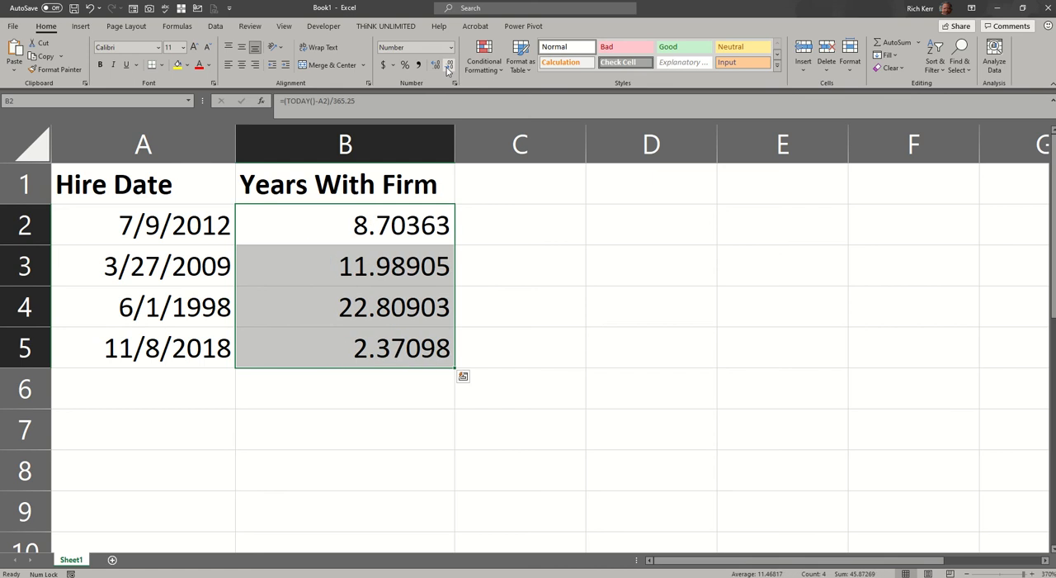
{"action": "left_click", "coordinate": [449, 64]}
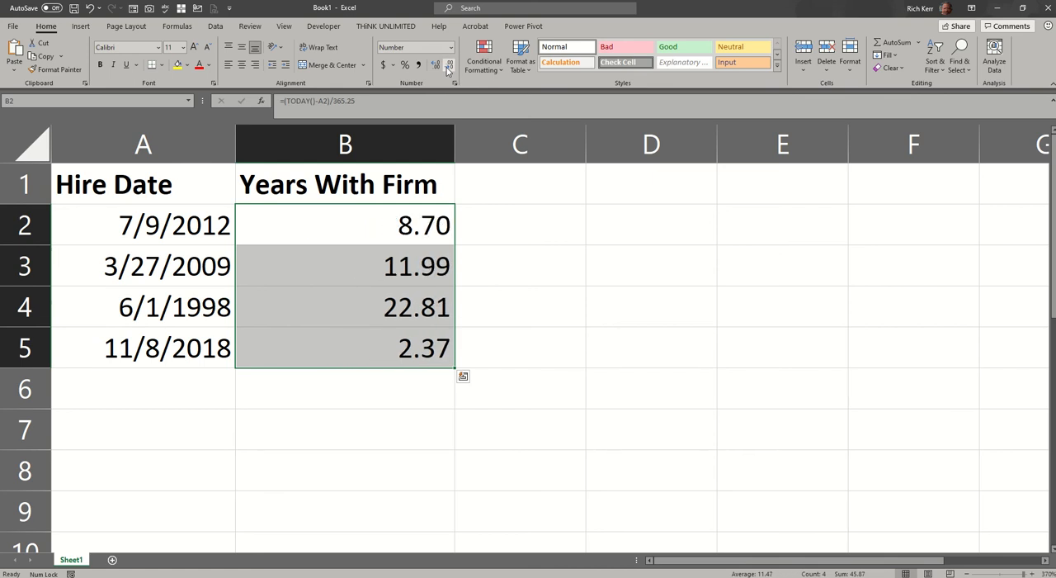
{"action": "left_click", "coordinate": [449, 64]}
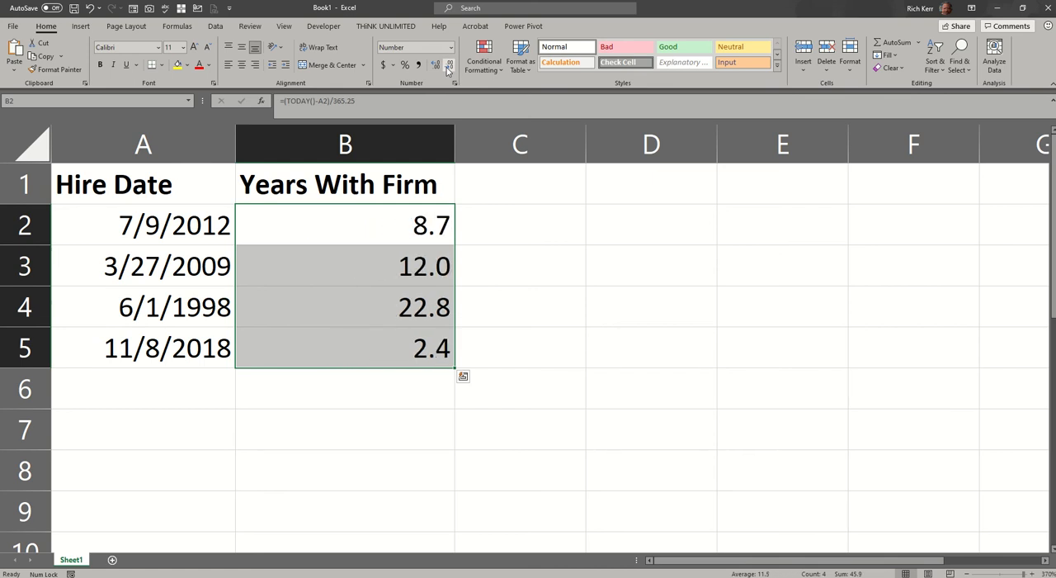
{"action": "left_click", "coordinate": [436, 65]}
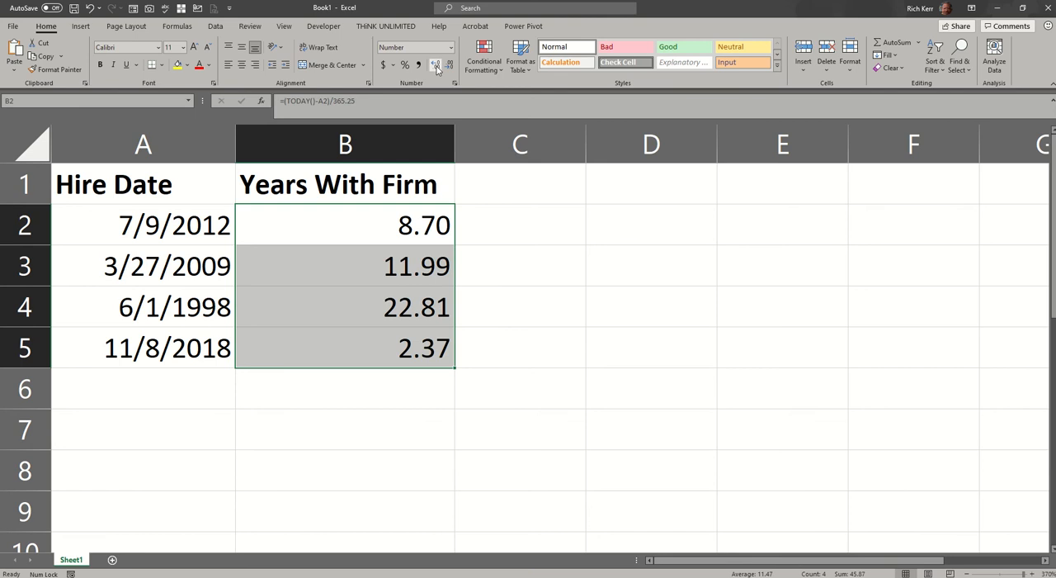
{"action": "left_click", "coordinate": [449, 64]}
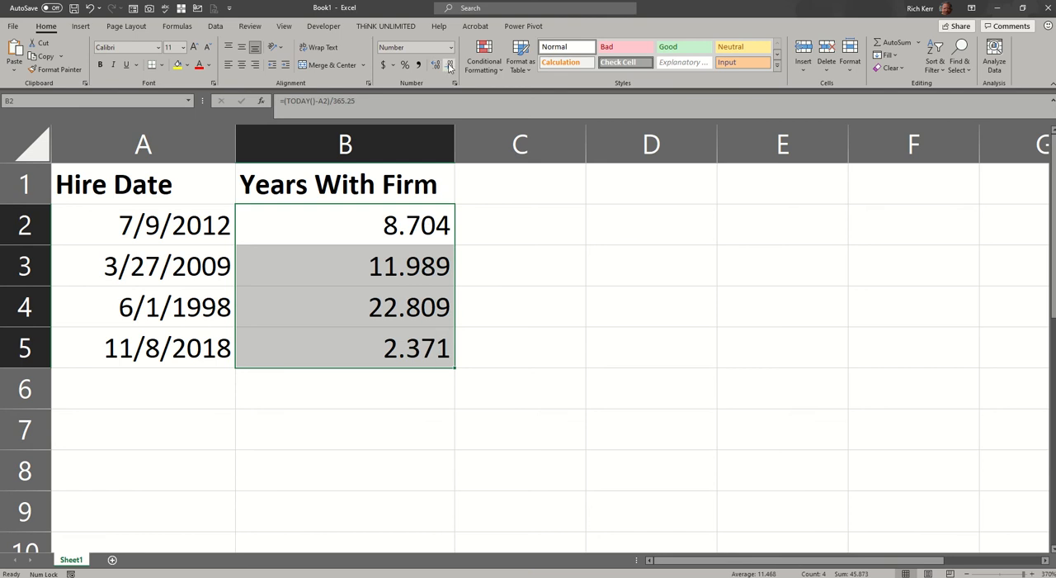
{"action": "left_click", "coordinate": [449, 64]}
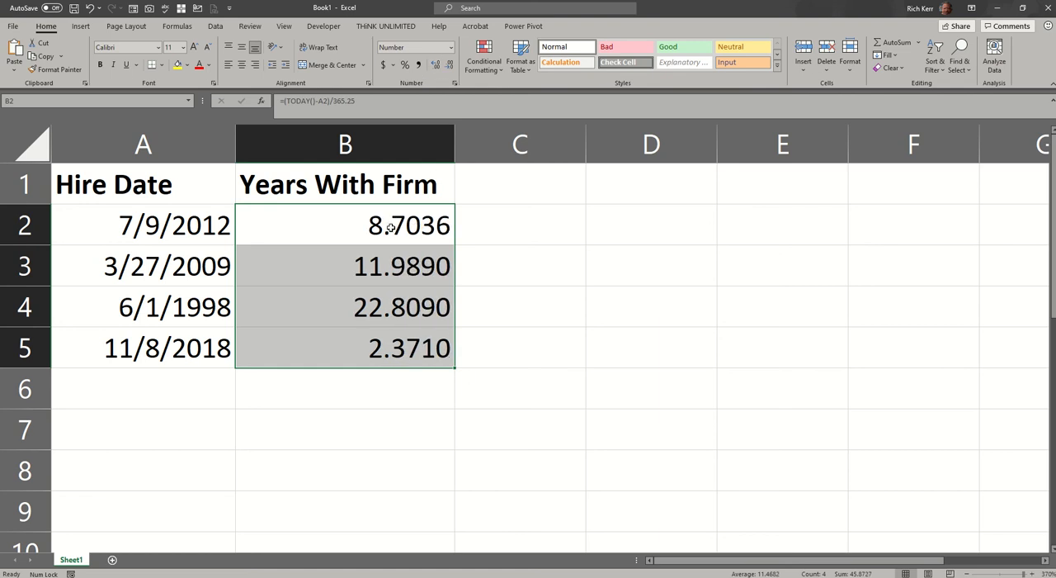
- Wrap the B2 formula in INT() across B2:B5 so the years show as whole 8, 11, 22 and 2
{"action": "double_click", "coordinate": [345, 225]}
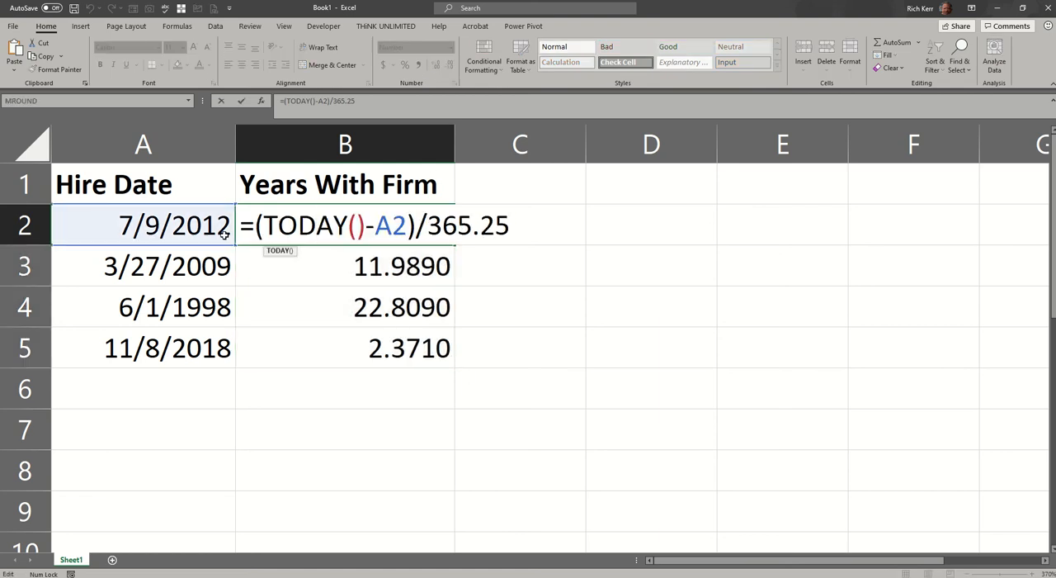
{"action": "type", "text": "i"}
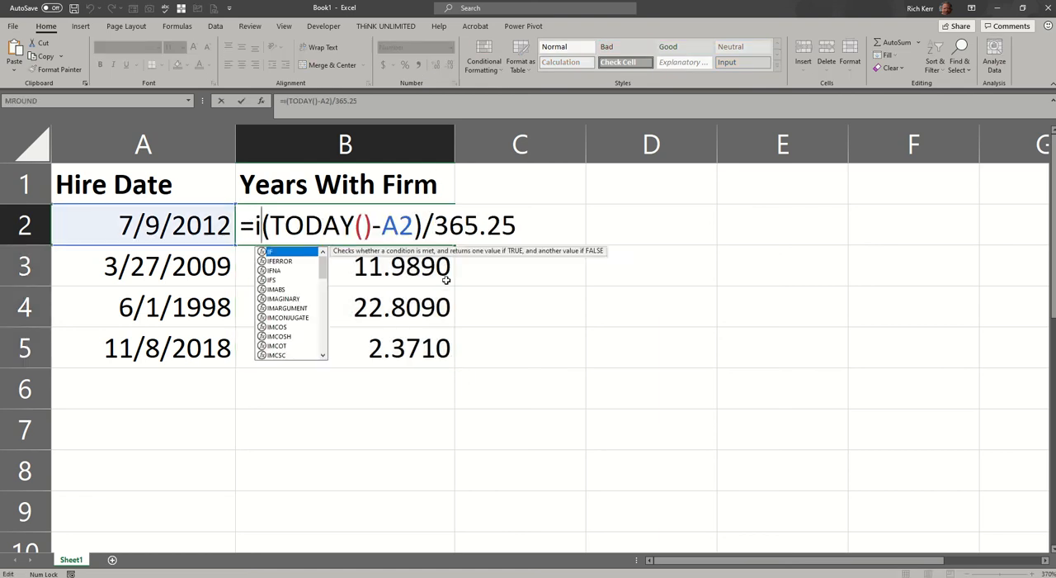
{"action": "type", "text": "nt("}
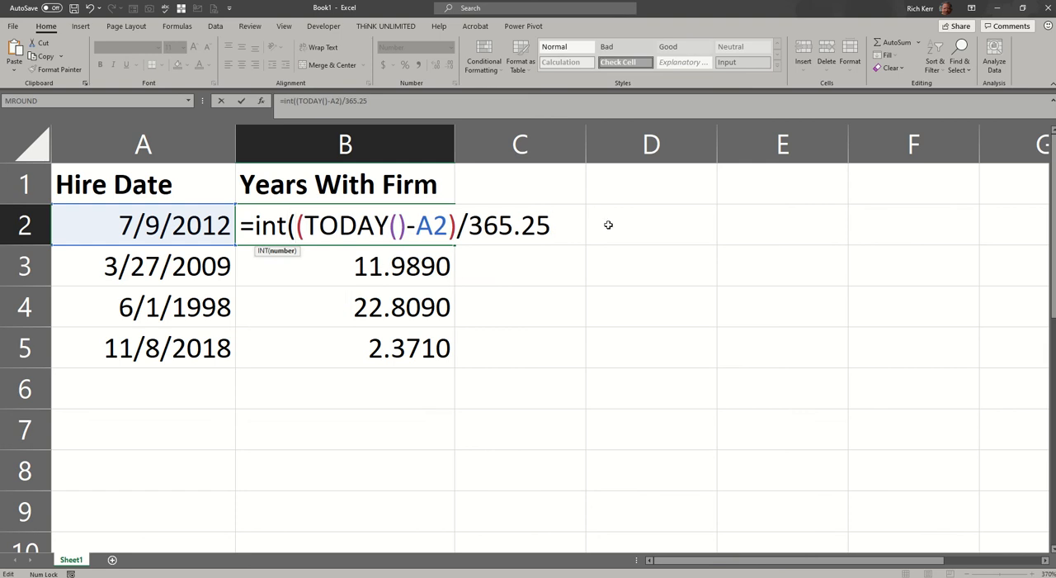
{"action": "type", "text": ")"}
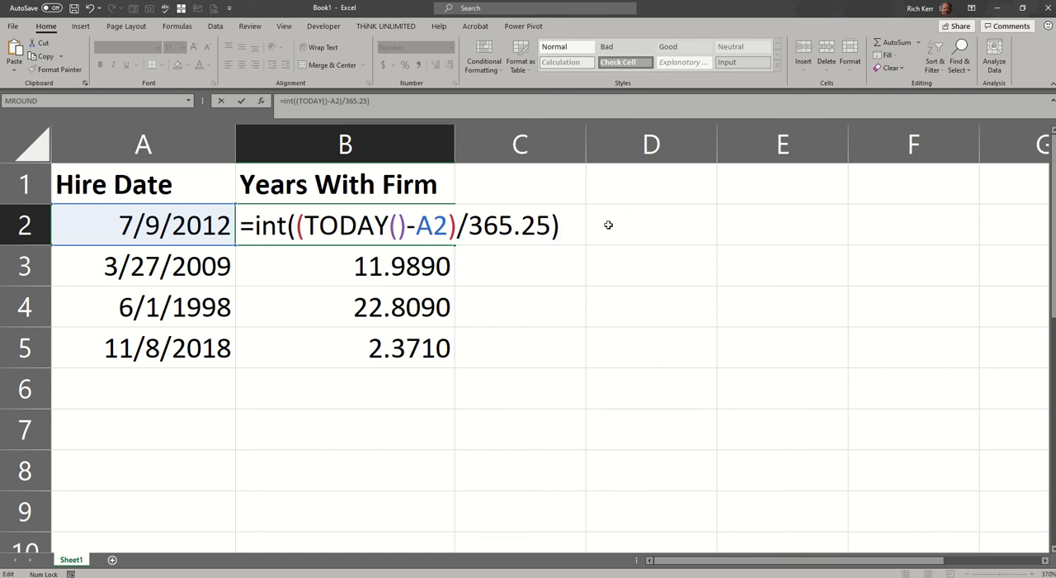
{"action": "key", "text": "Enter"}
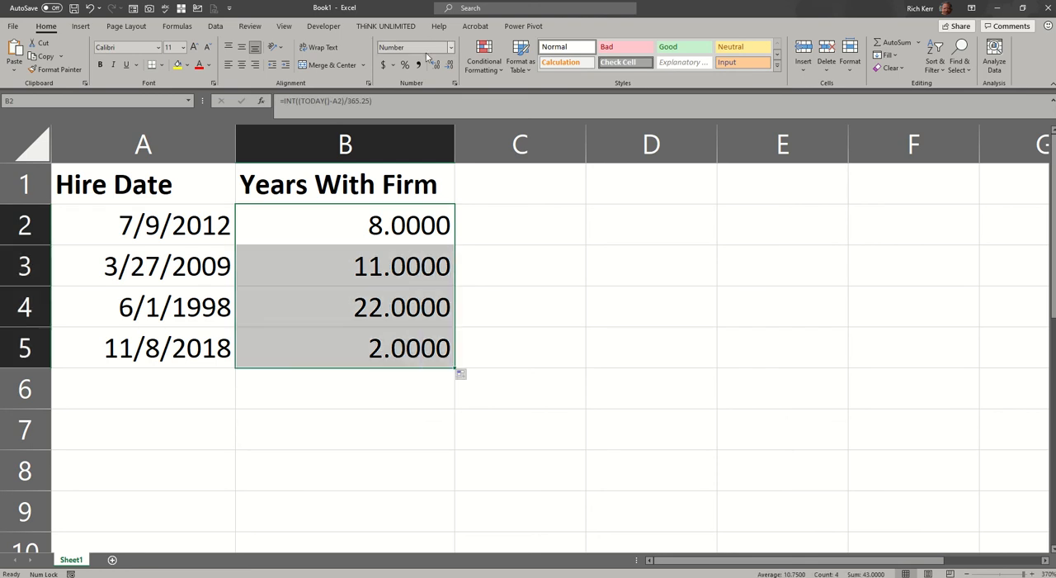
{"action": "left_click", "coordinate": [449, 64]}
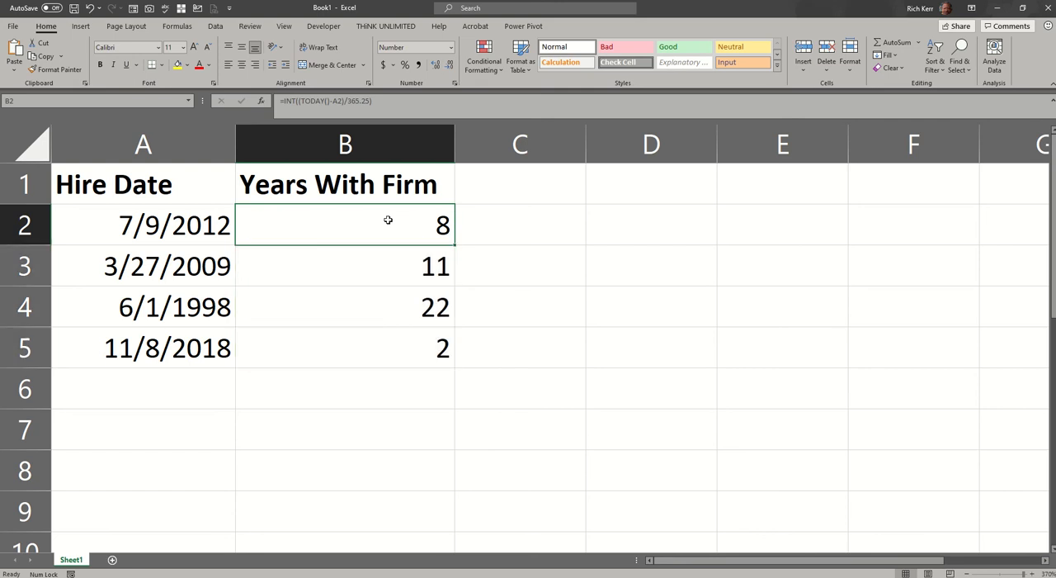
{"action": "double_click", "coordinate": [345, 225]}
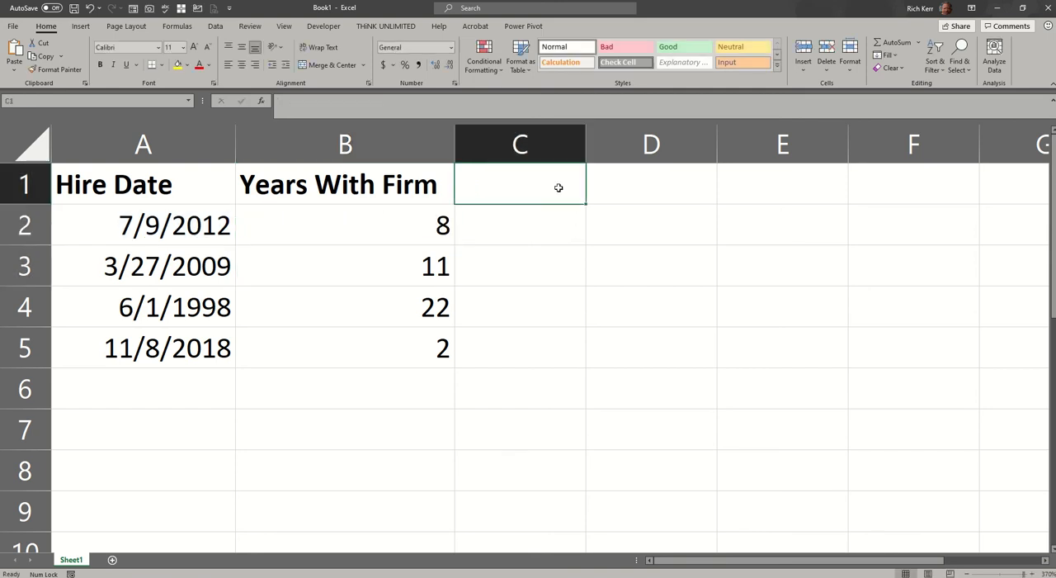
- Add a second Years With Firm heading in C1, correcting a typo
{"action": "type", "text": "Years With"}
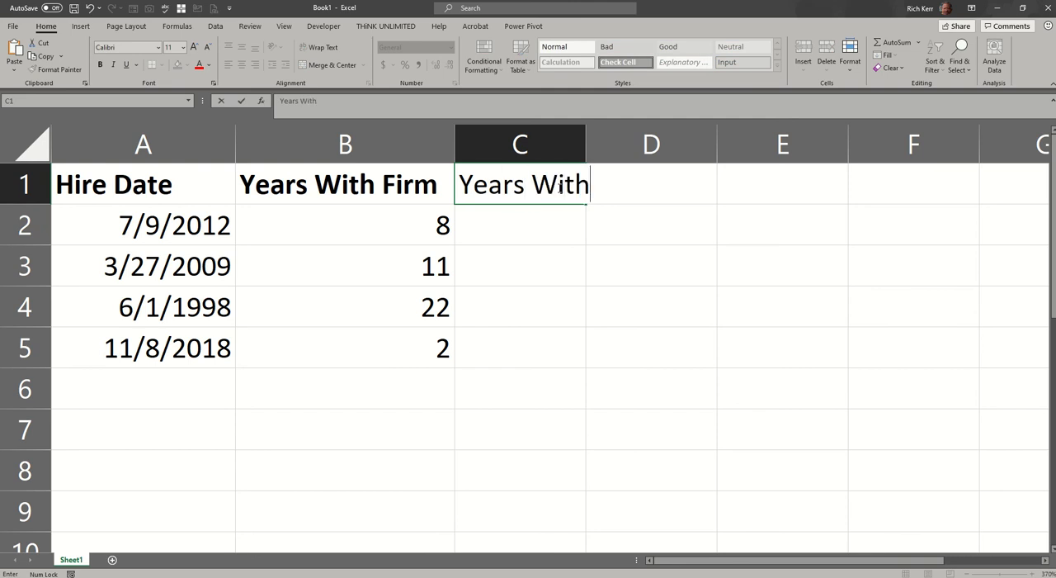
{"action": "type", "text": "fir"}
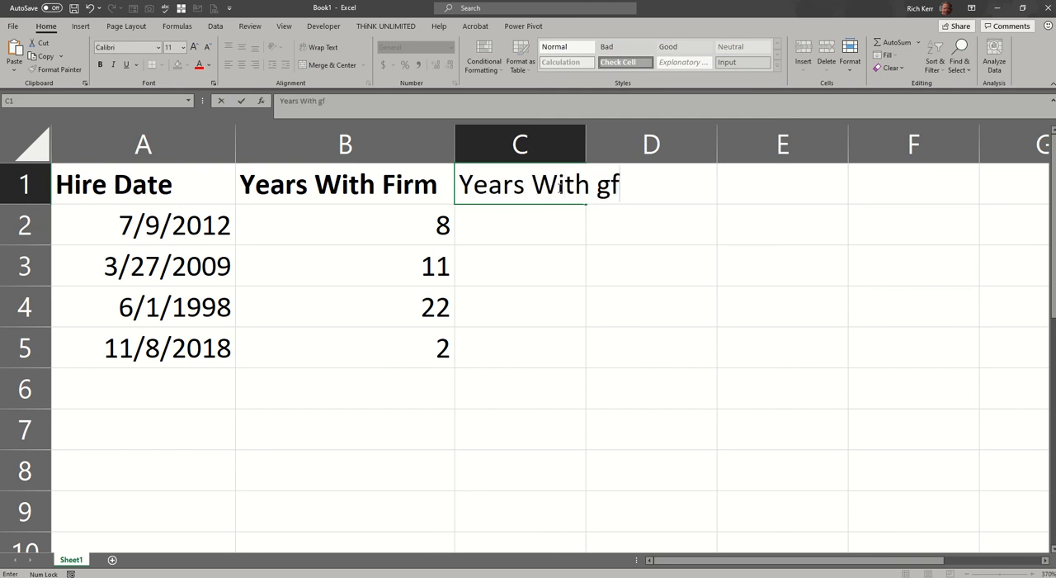
{"action": "key", "text": "Backspace"}
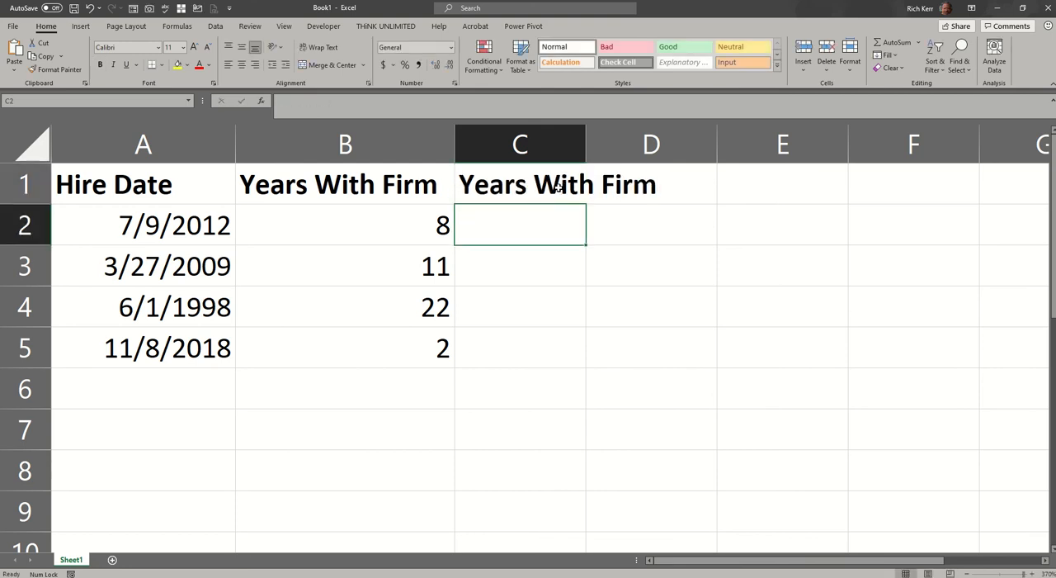
- Enter =YEARFRAC(A2,TODAY(),1) in C2, giving 8.702436 for the first hire date
{"action": "type", "text": "=yearfr"}
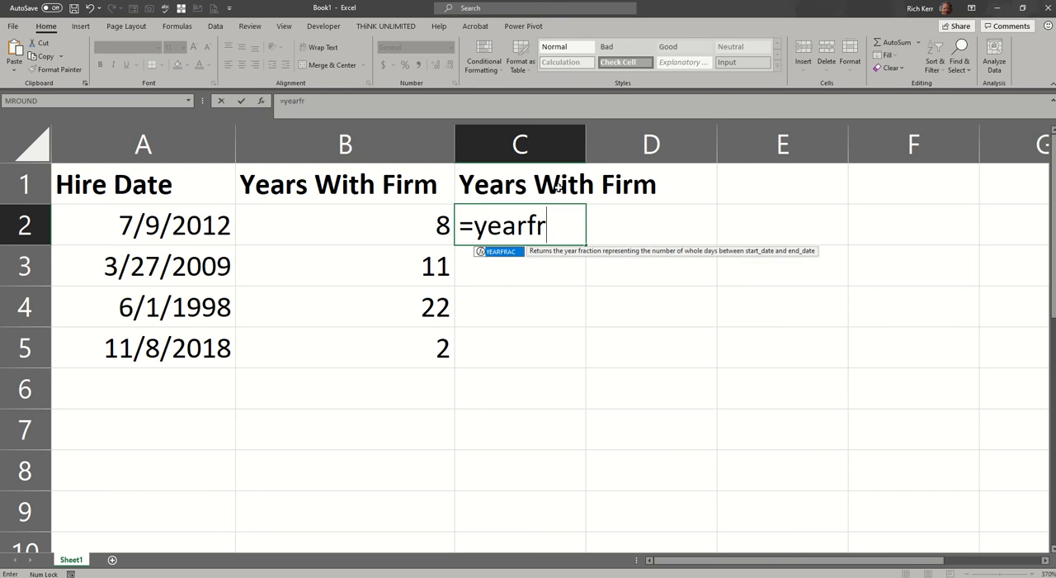
{"action": "type", "text": "ac("}
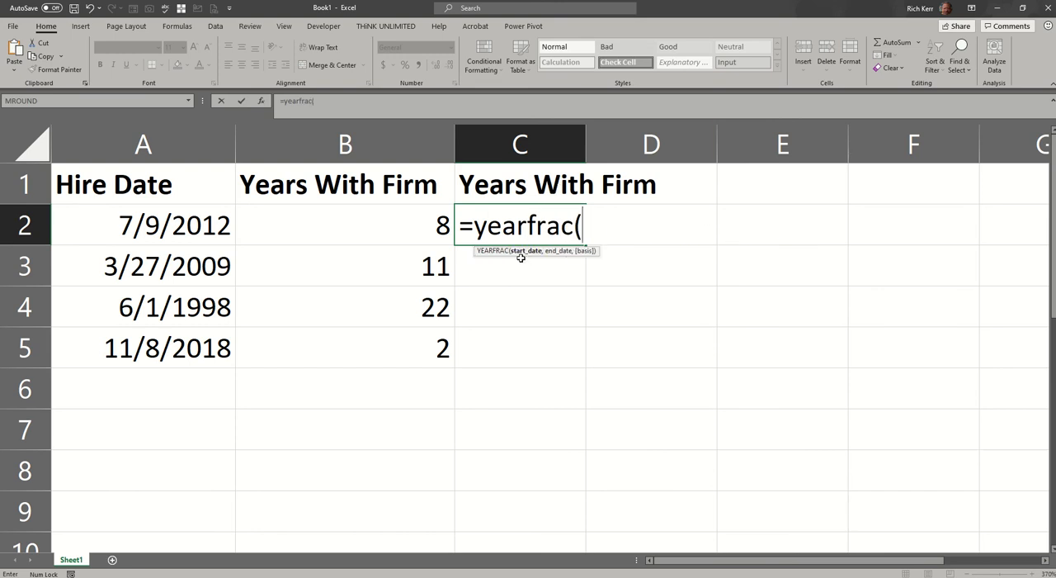
{"action": "left_click", "coordinate": [142, 224]}
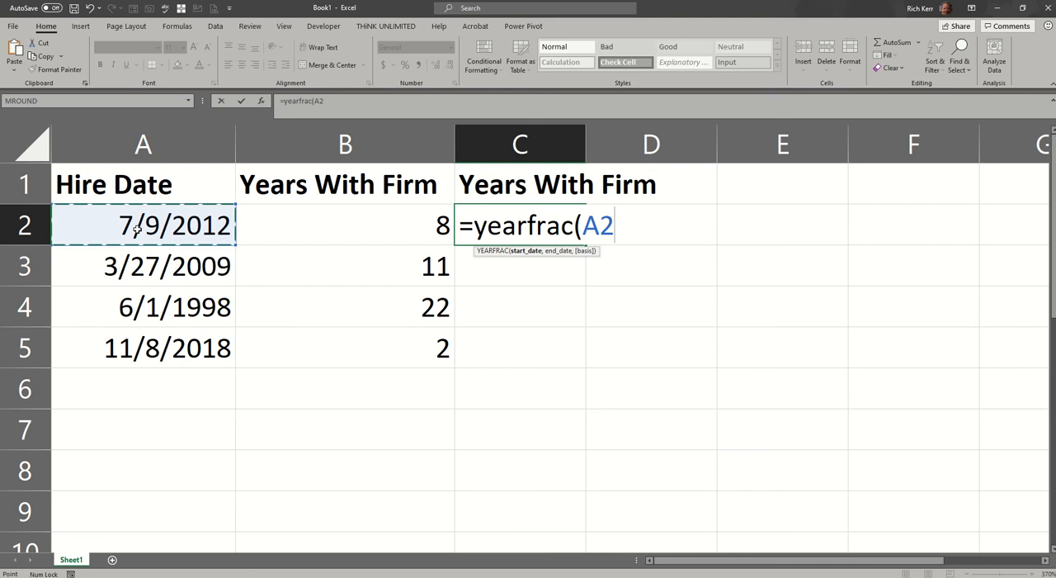
{"action": "type", "text": ","}
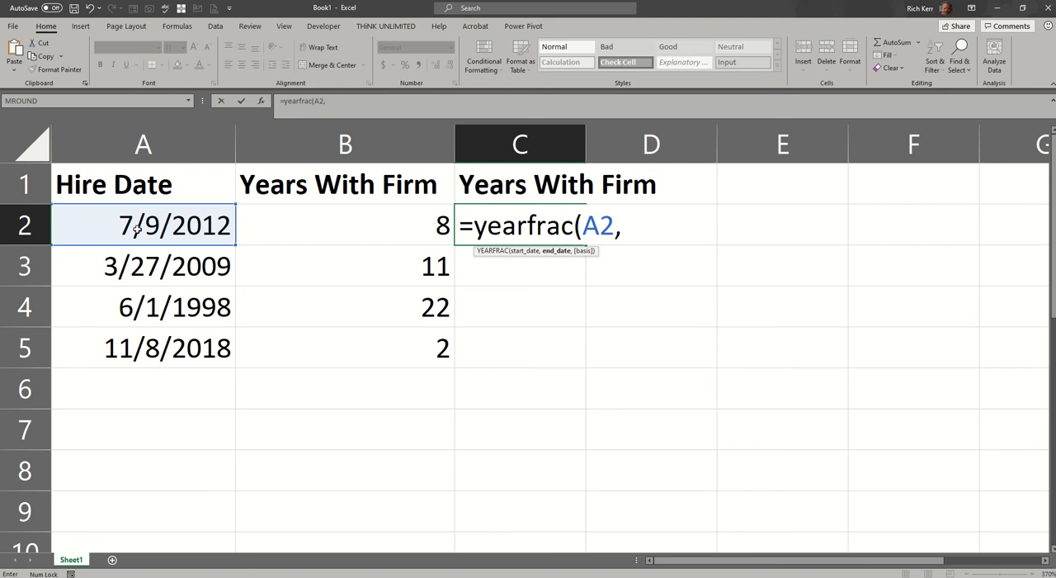
{"action": "type", "text": "today()"}
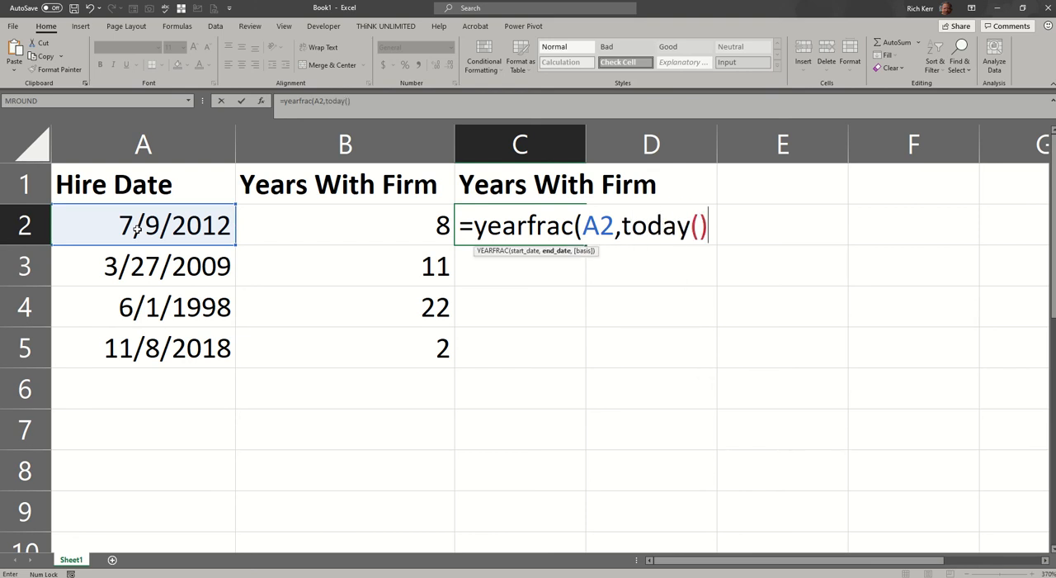
{"action": "type", "text": ","}
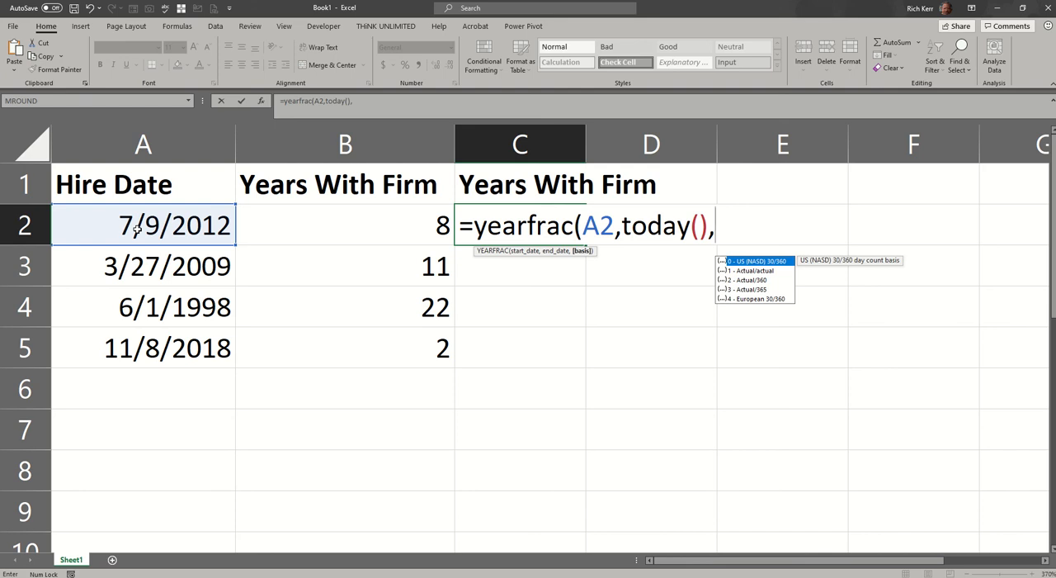
{"action": "mouse_move", "coordinate": [623, 319]}
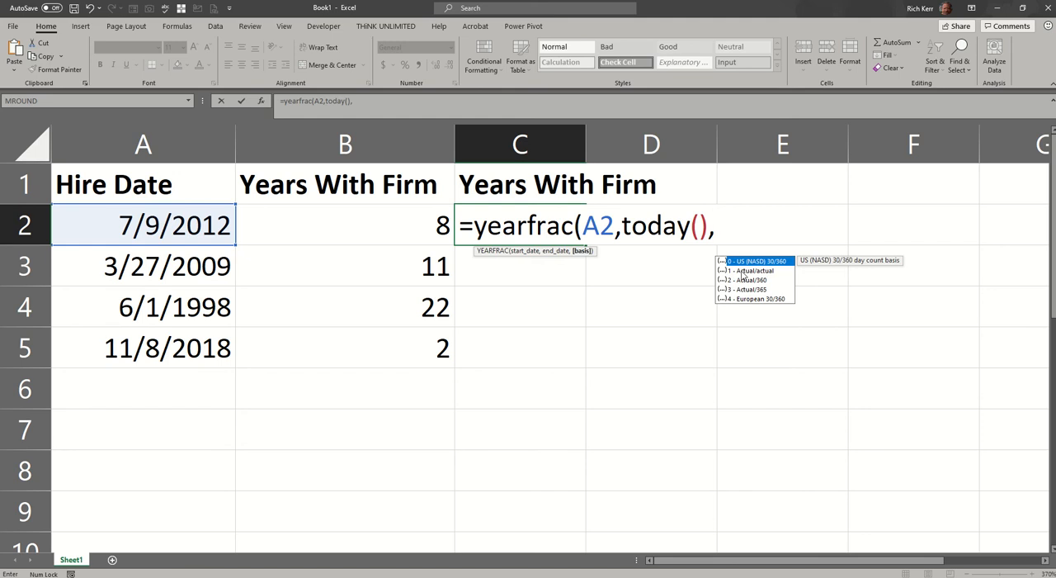
{"action": "type", "text": "1"}
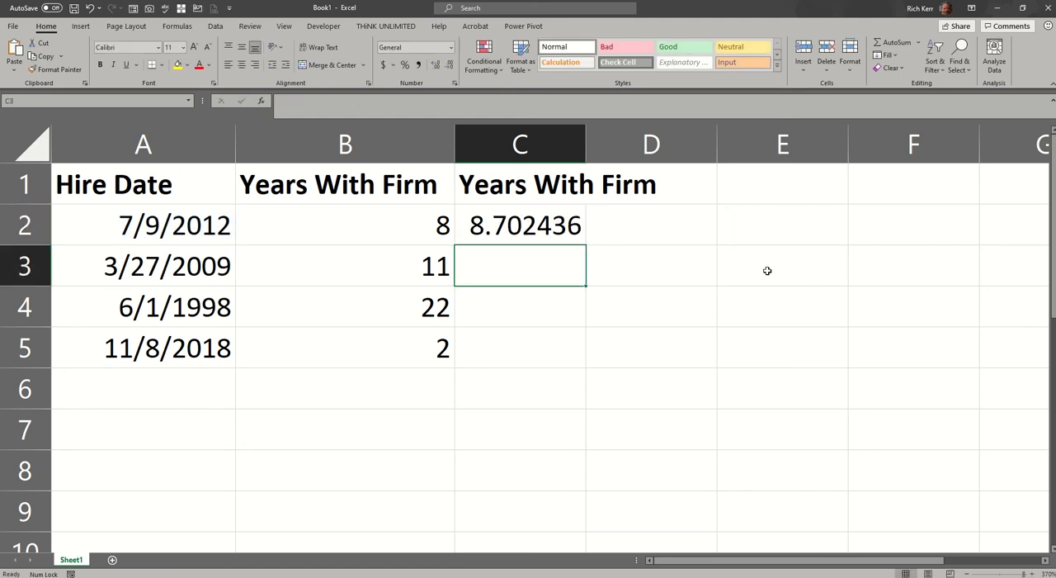
- Wrap C2 in INT as =INT(YEARFRAC(A2,TODAY(),1)) so it shows a whole 8
{"action": "left_click", "coordinate": [520, 224]}
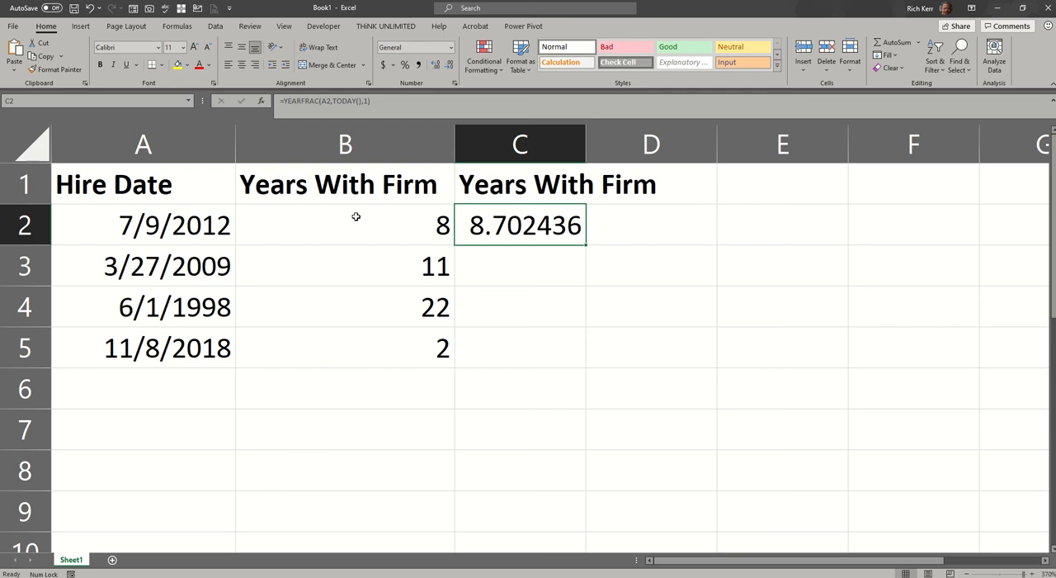
{"action": "double_click", "coordinate": [520, 225]}
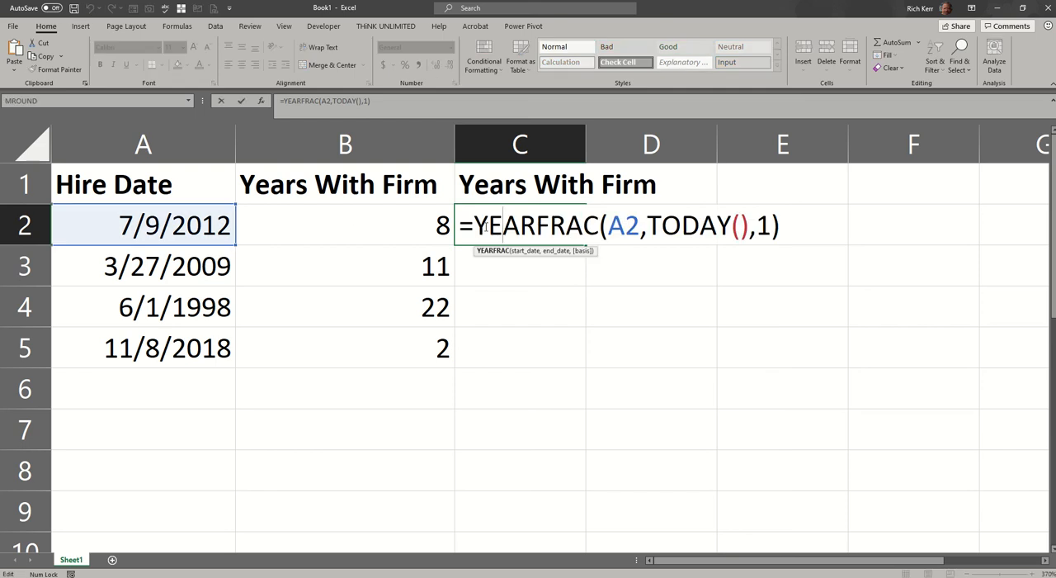
{"action": "type", "text": "int("}
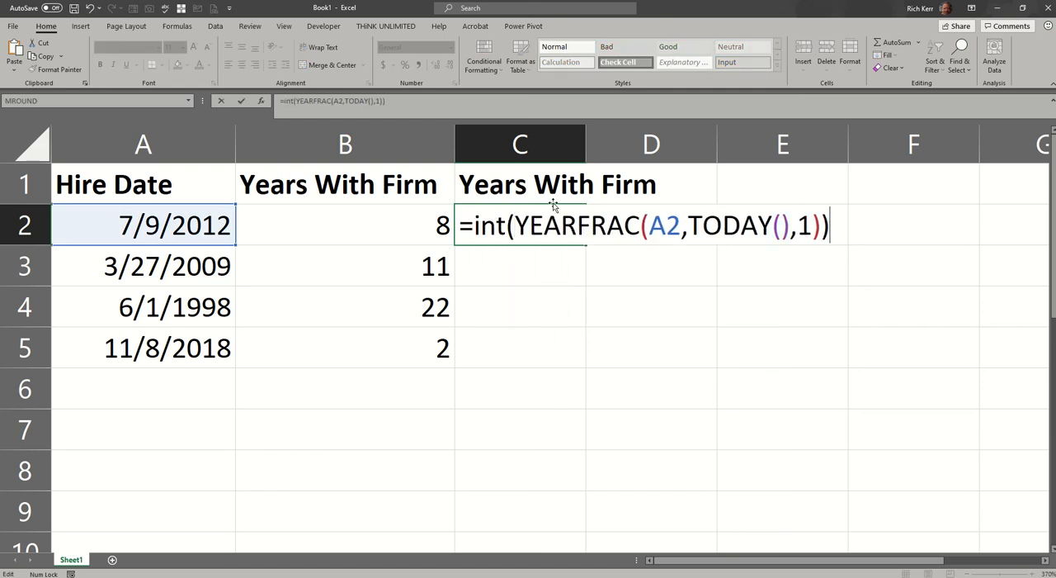
{"action": "key", "text": "Enter"}
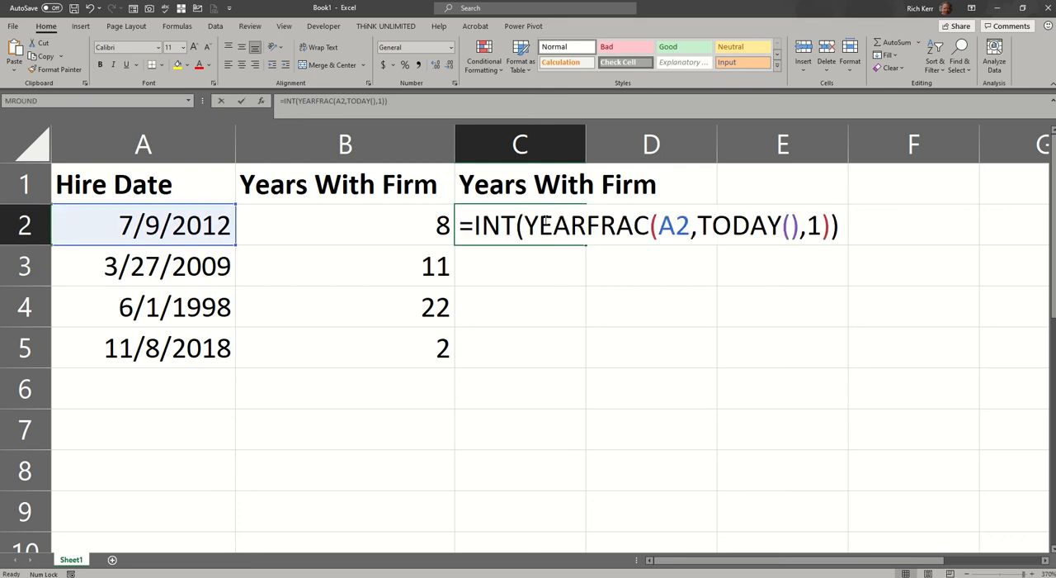
{"action": "left_click", "coordinate": [545, 225]}
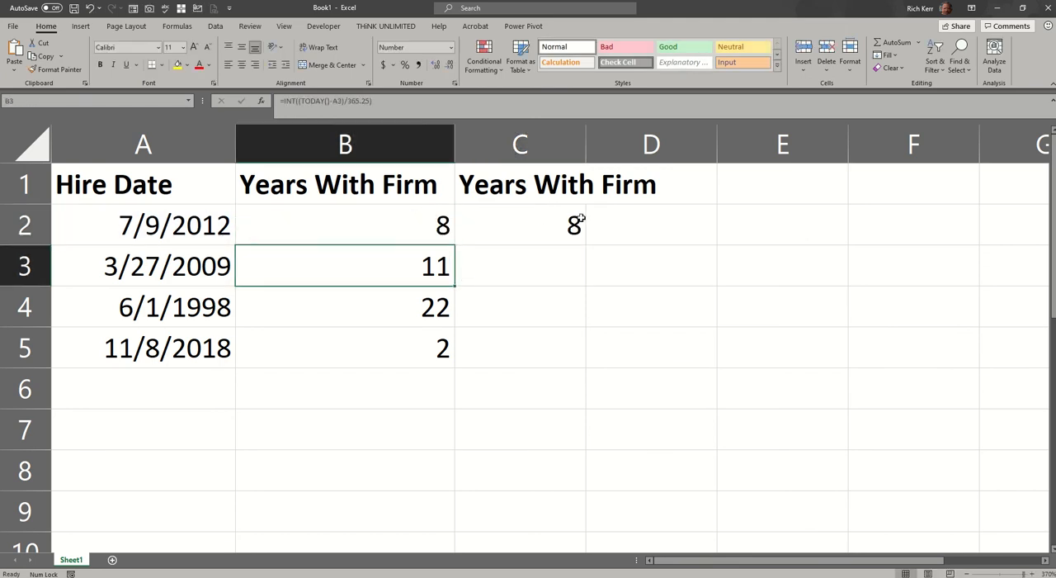
{"action": "type", "text": "=INT(YEARFRAC(A2,TODAY(),1))"}
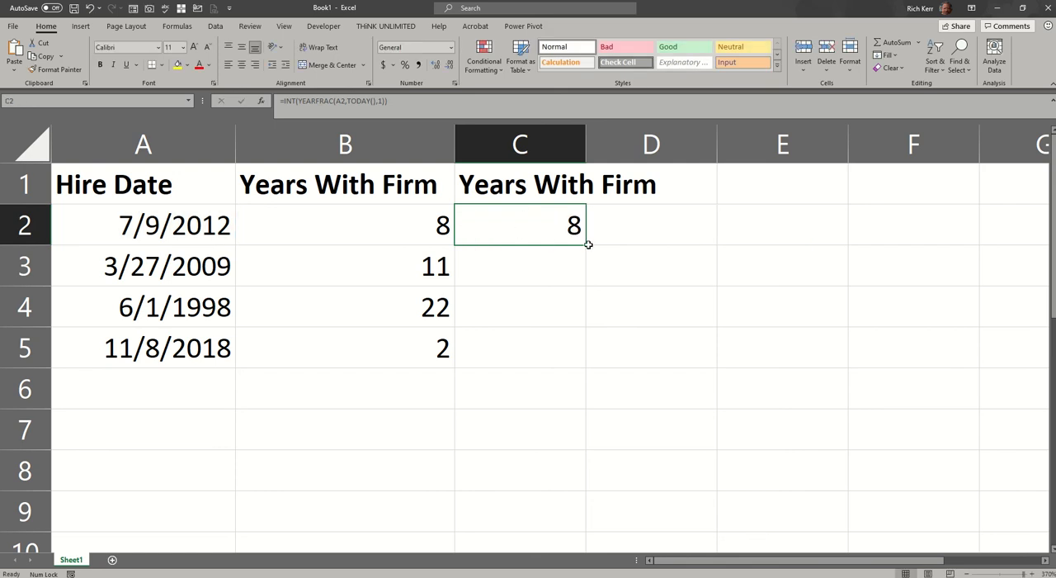
- Copy the C2 formula down to C5 and widen column D to fit its heading
{"action": "left_click_drag", "start_coordinate": [587, 244], "coordinate": [588, 366]}
{"action": "type", "text": "Years With Firm"}
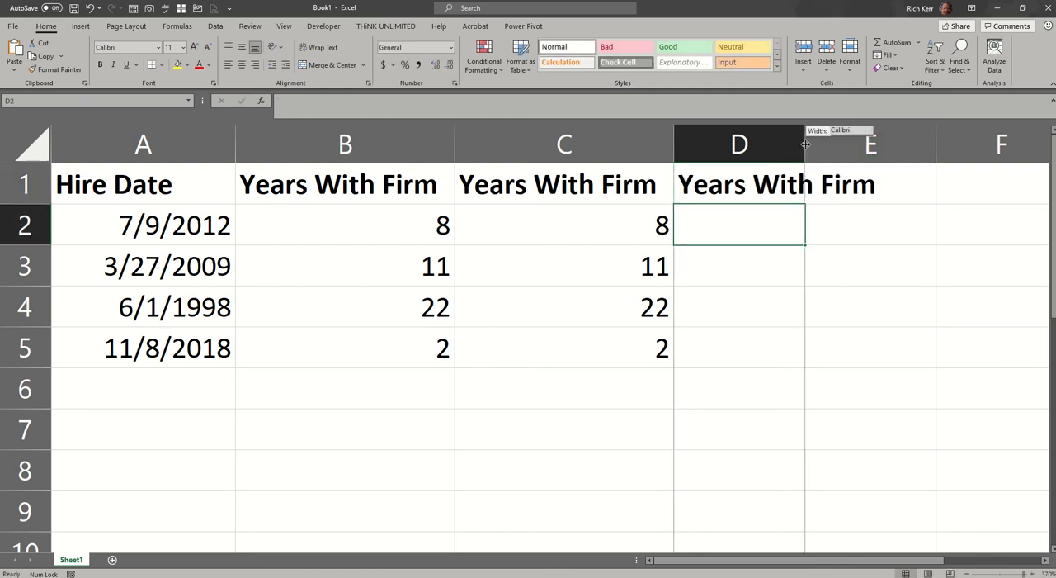
{"action": "left_click_drag", "start_coordinate": [806, 143], "coordinate": [894, 144]}
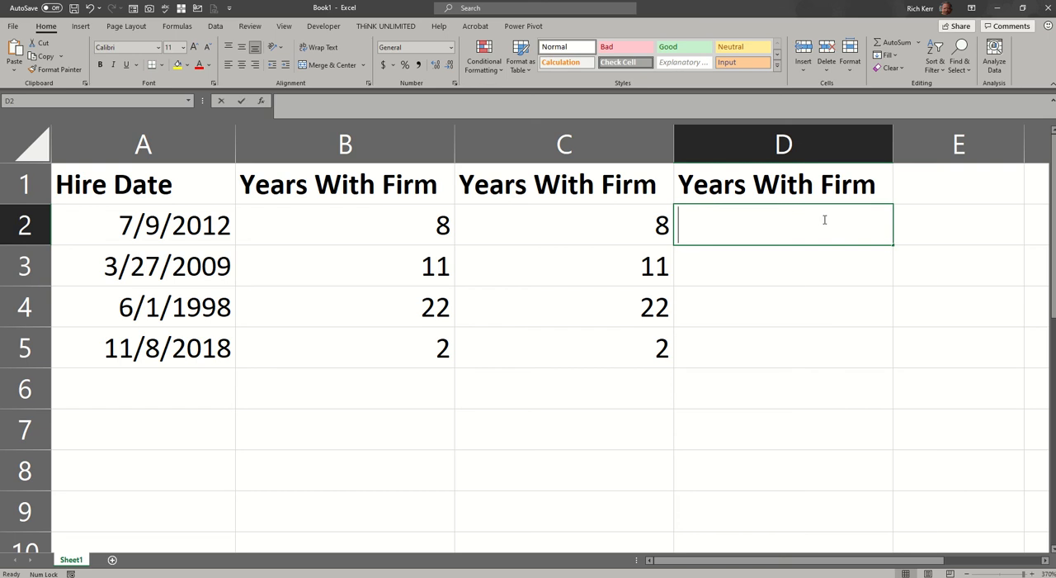
- Enter =DATEDIF(A2,TODAY(),"y") in D2, referencing the A2 hire date, giving 8
{"action": "type", "text": "=date"}
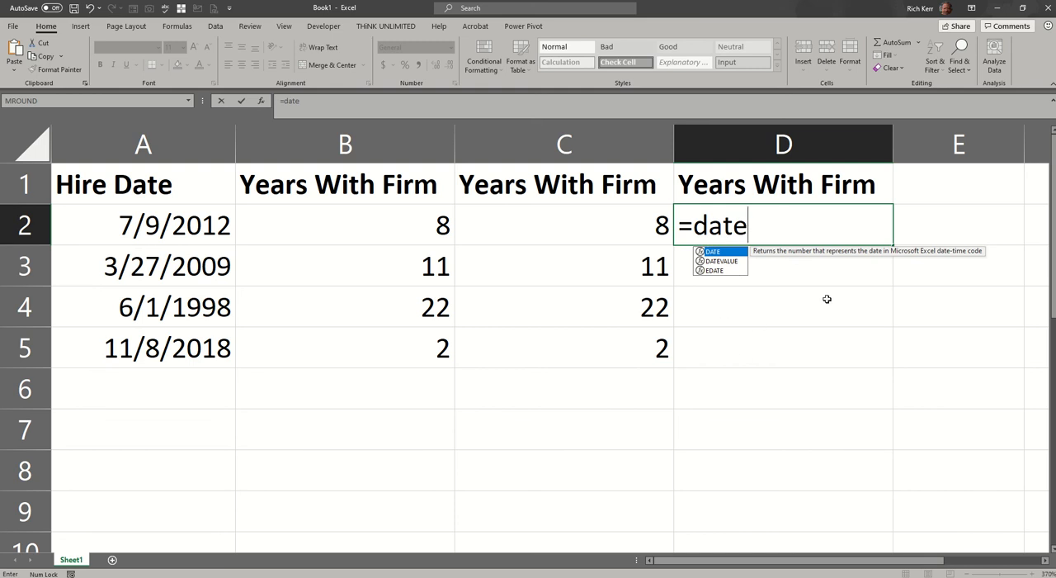
{"action": "type", "text": "di"}
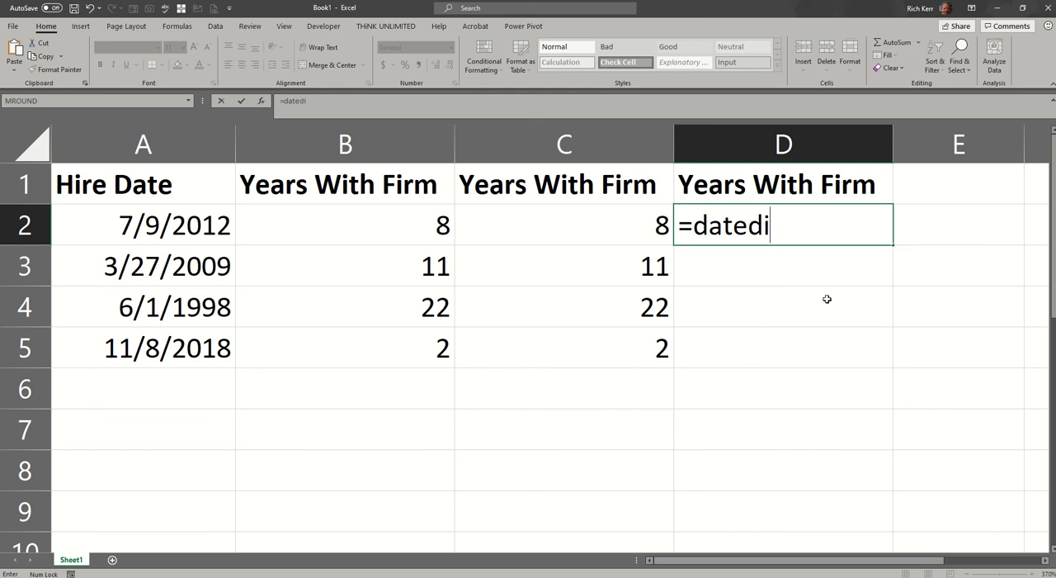
{"action": "type", "text": "f("}
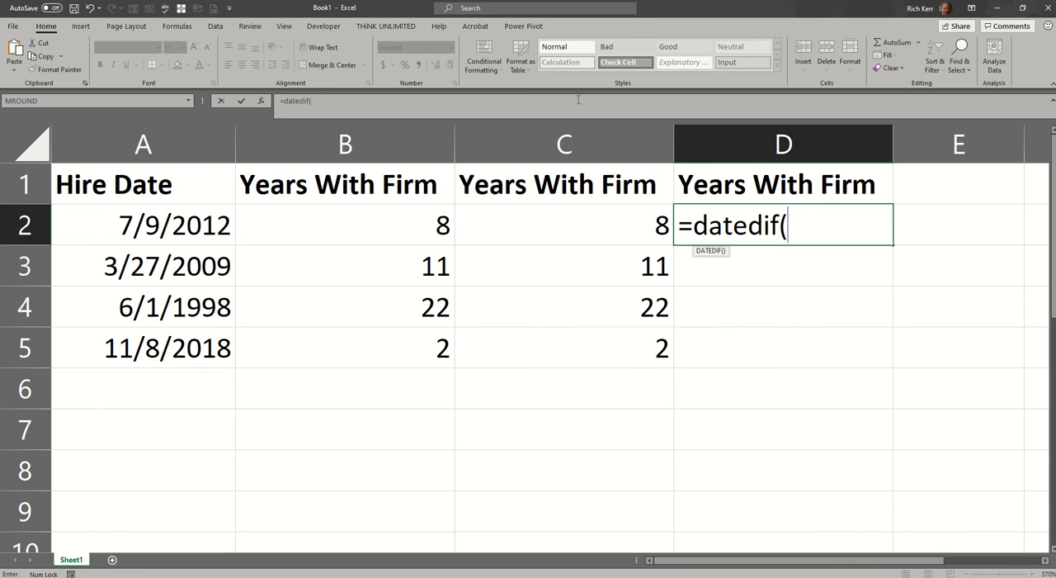
{"action": "left_click", "coordinate": [142, 225]}
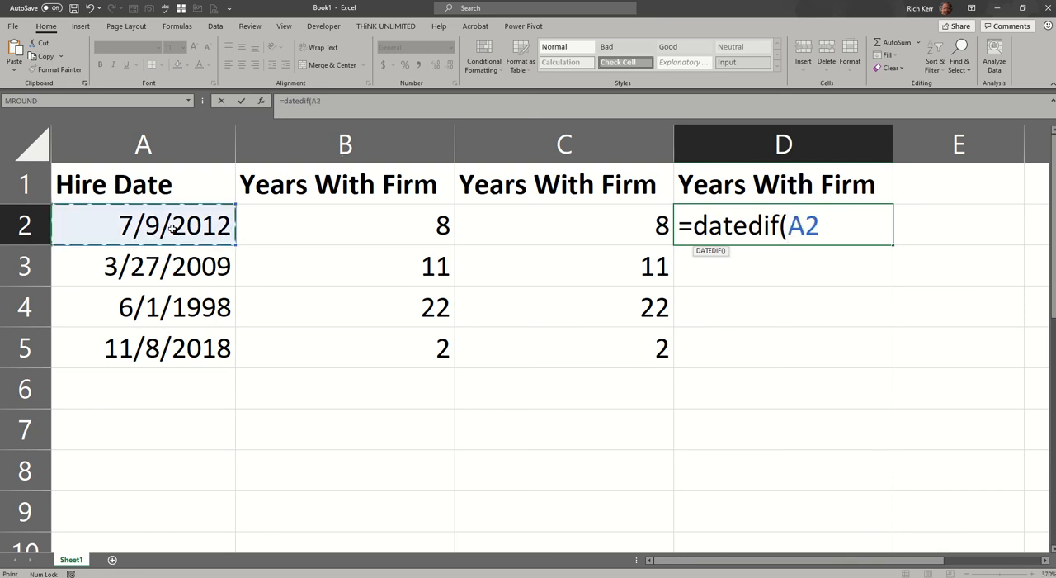
{"action": "mouse_move", "coordinate": [496, 328]}
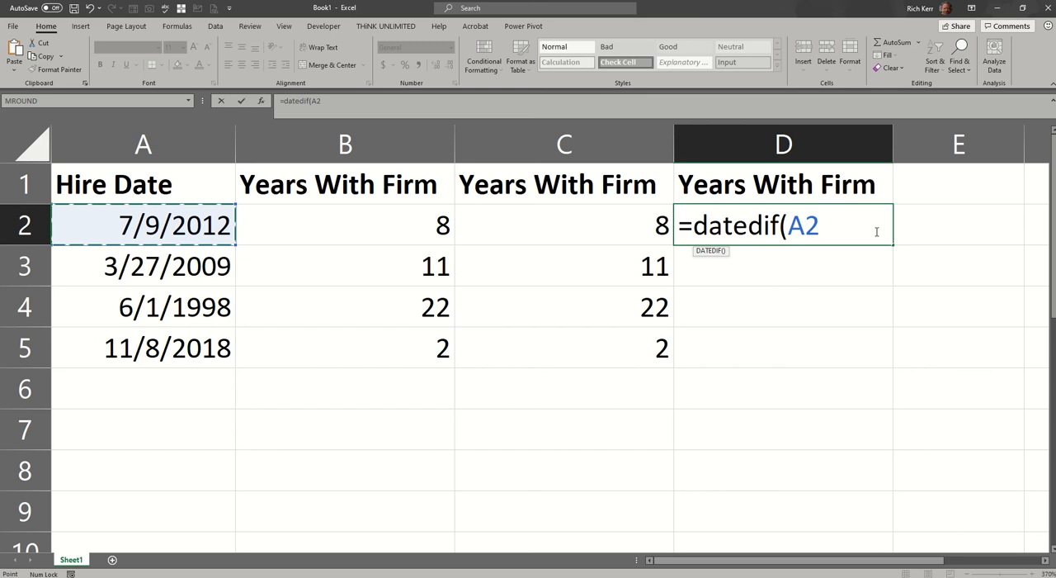
{"action": "mouse_move", "coordinate": [819, 249]}
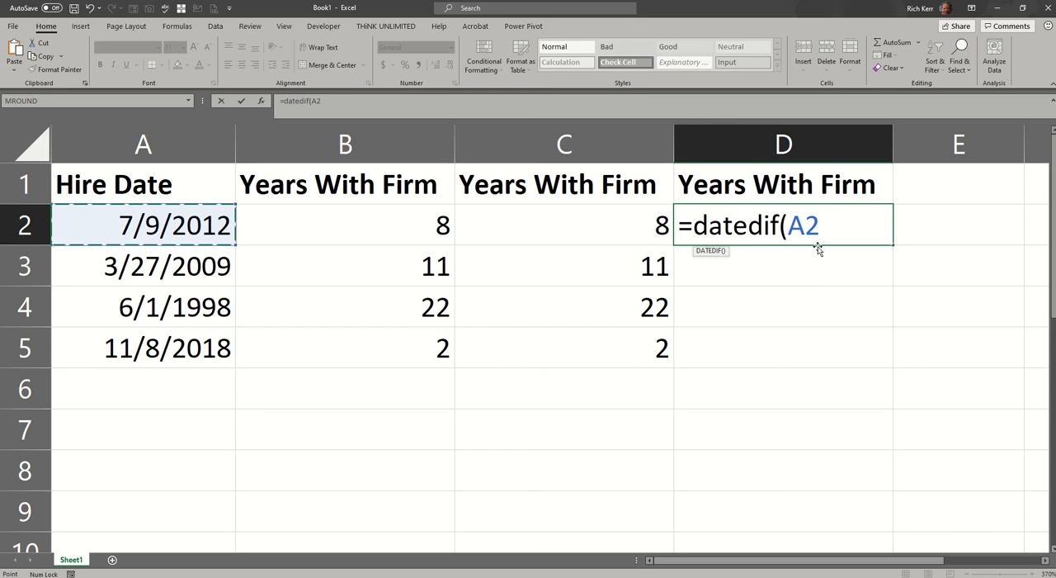
{"action": "mouse_move", "coordinate": [822, 248]}
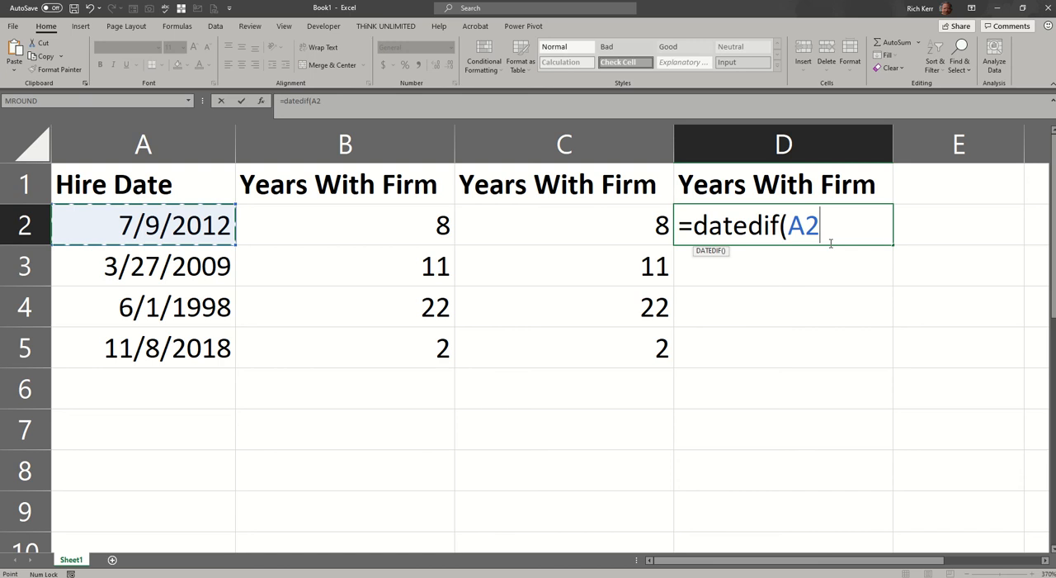
{"action": "type", "text": ","}
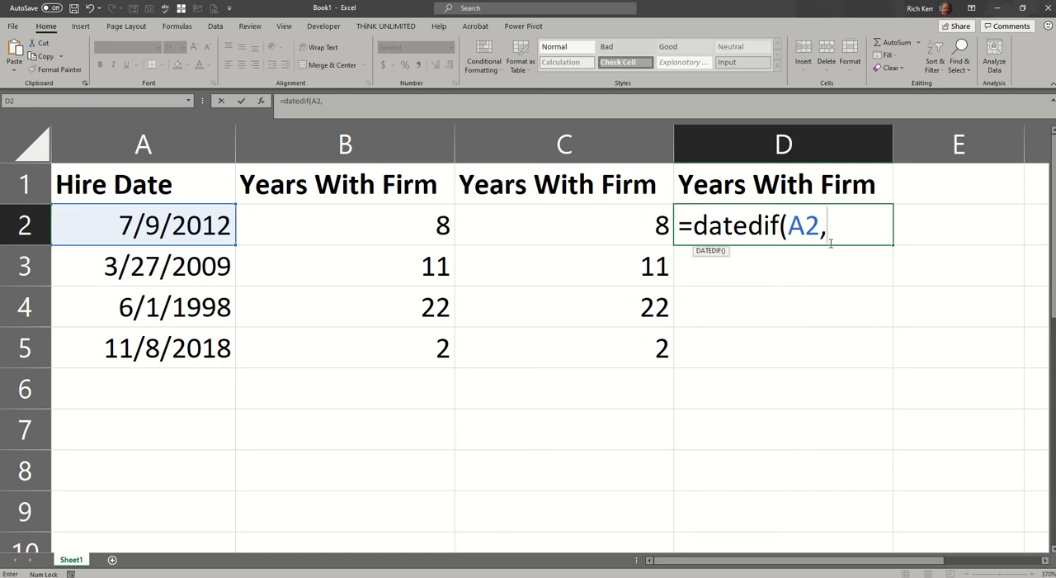
{"action": "type", "text": "today"}
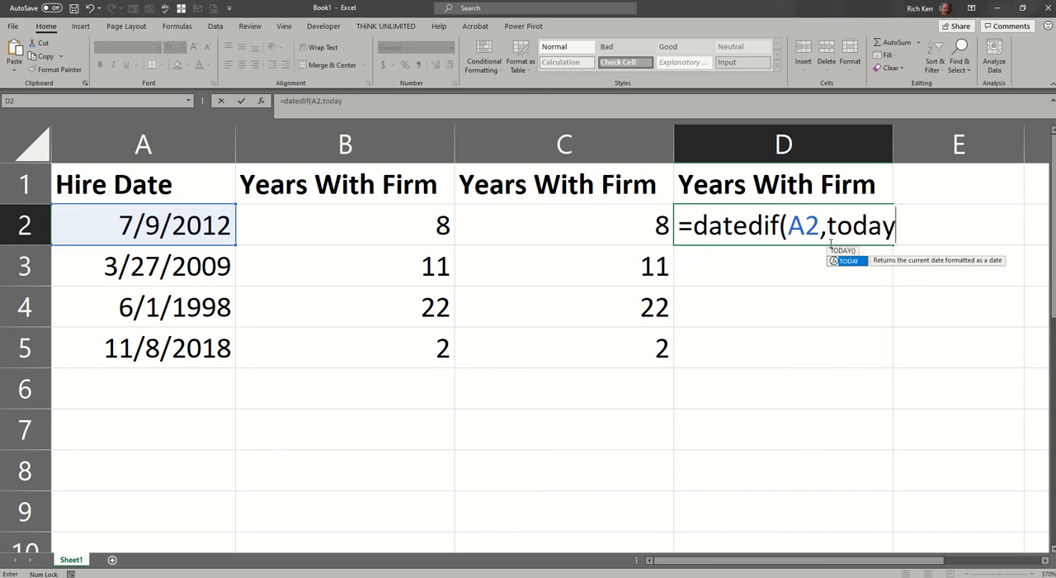
{"action": "type", "text": "(),\"y"}
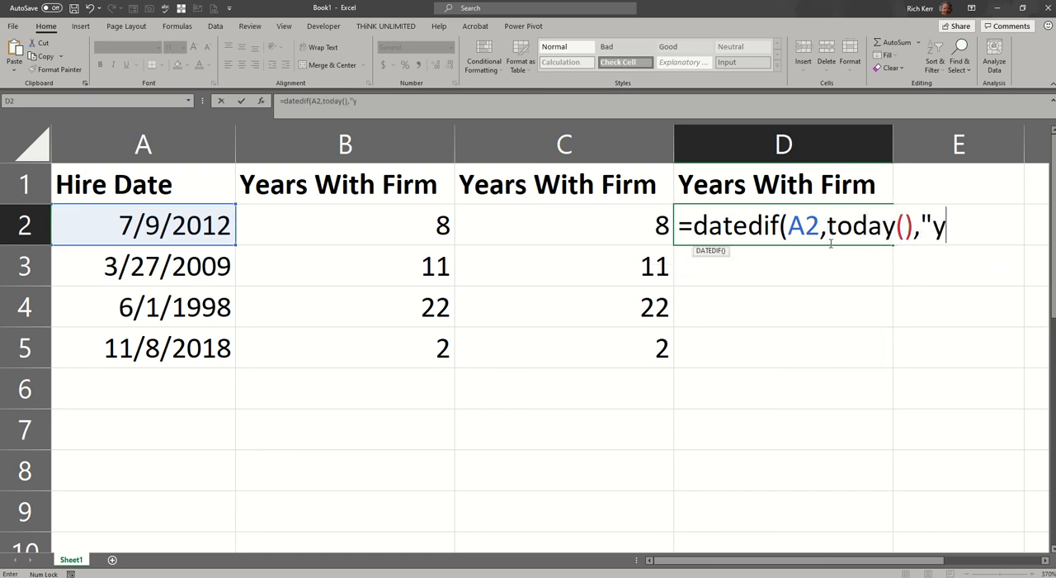
{"action": "type", "text": "\")"}
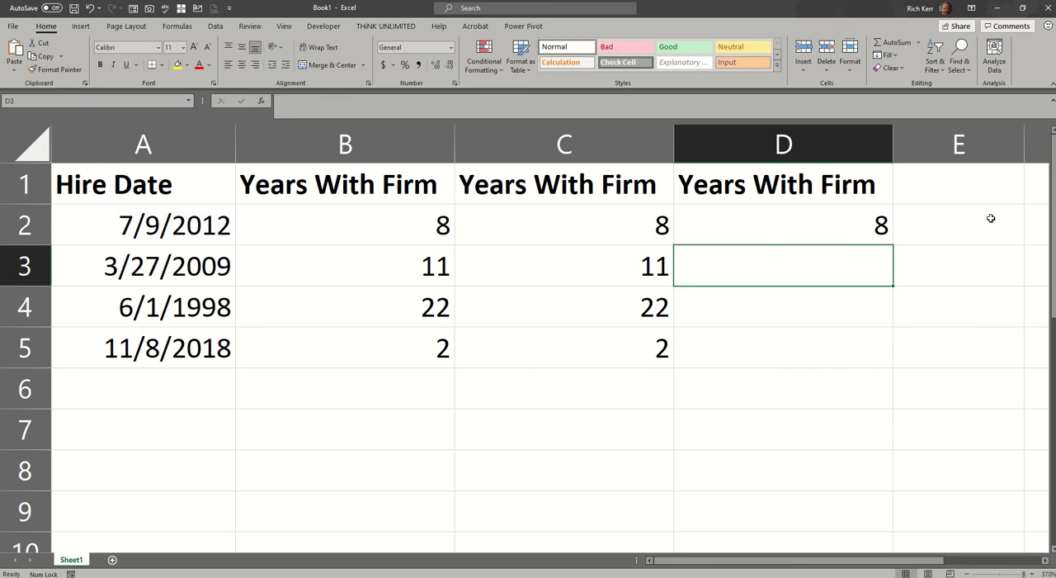
- Fill D2 to D5, switch the DATEDIF unit to "m" then "d" (3179, 4379, 8331, 866), briefly retitling D1 Months With Firm
{"action": "left_click", "coordinate": [783, 225]}
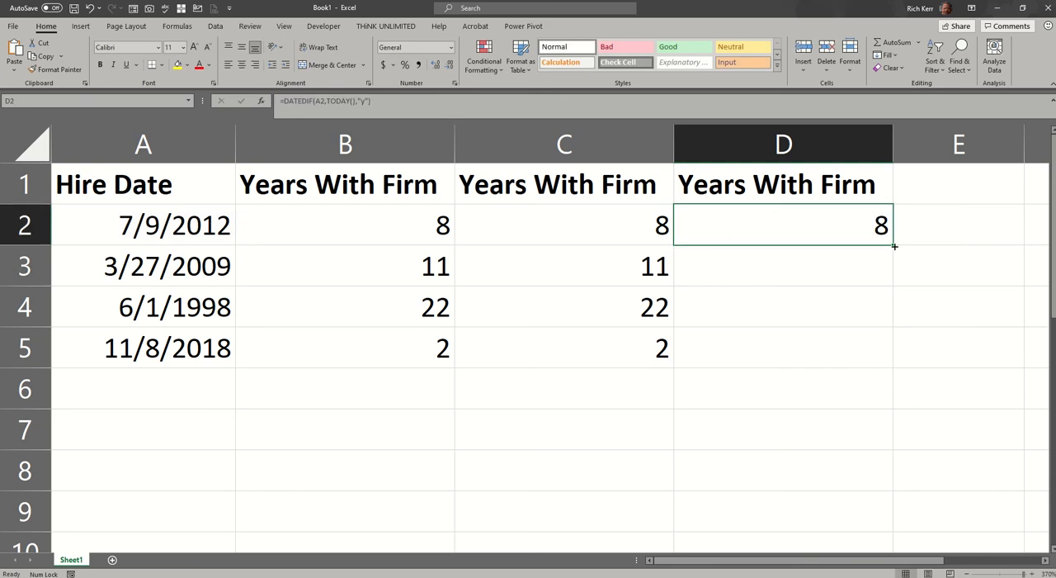
{"action": "left_click_drag", "start_coordinate": [894, 246], "coordinate": [895, 346]}
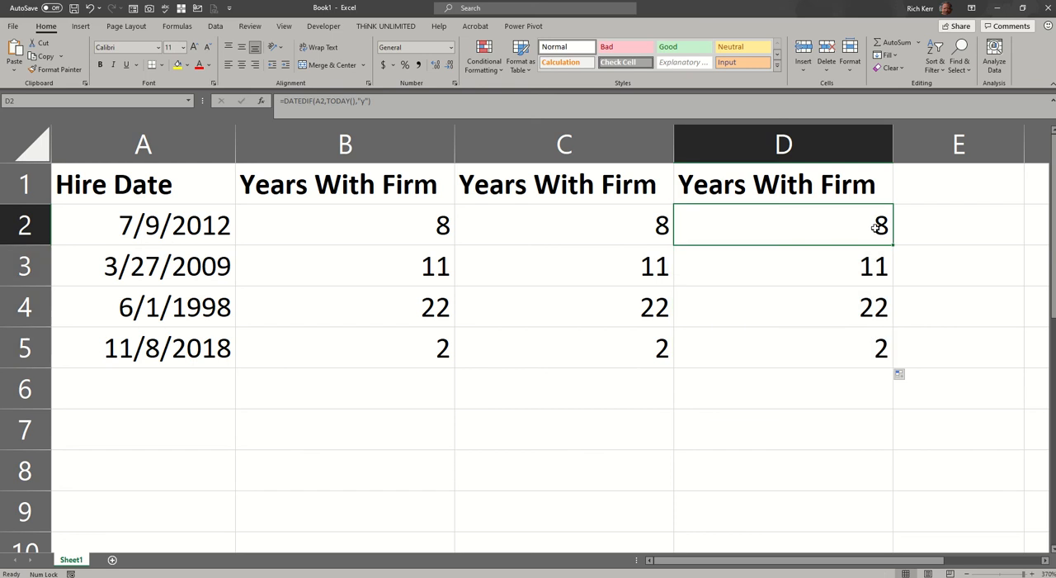
{"action": "double_click", "coordinate": [782, 224]}
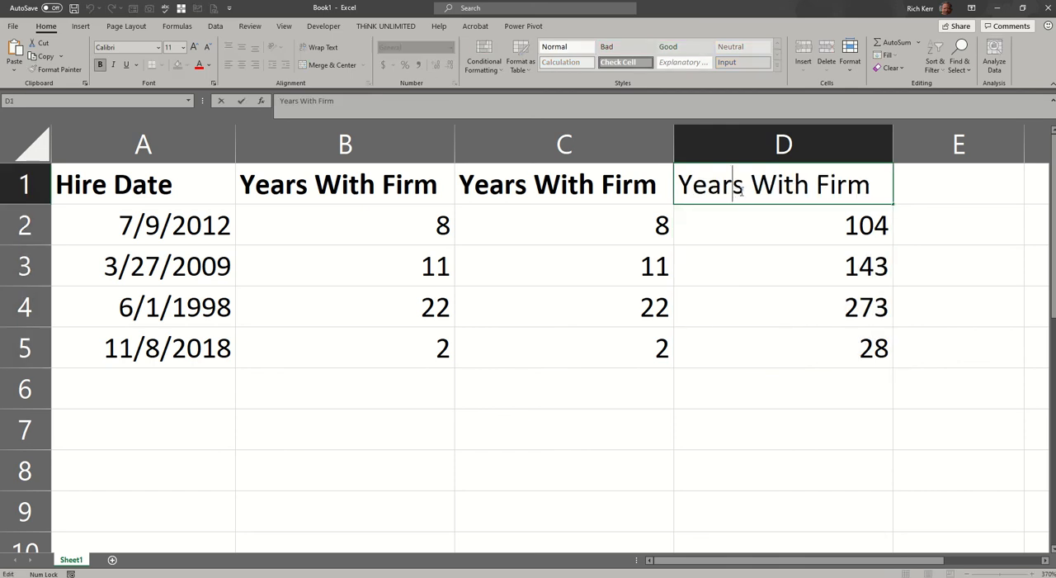
{"action": "type", "text": "Month"}
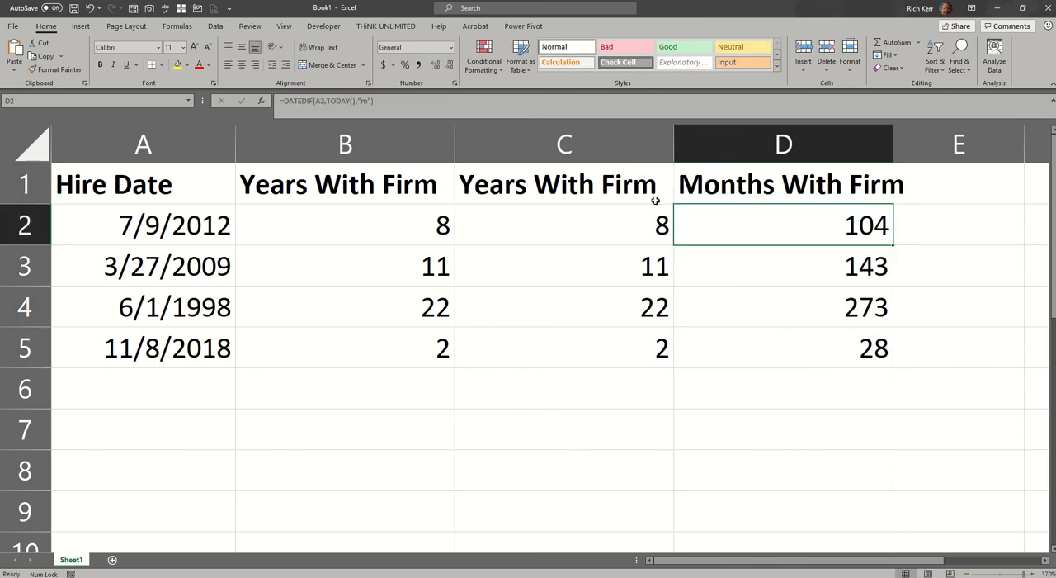
{"action": "double_click", "coordinate": [783, 225]}
{"action": "type", "text": "d"}
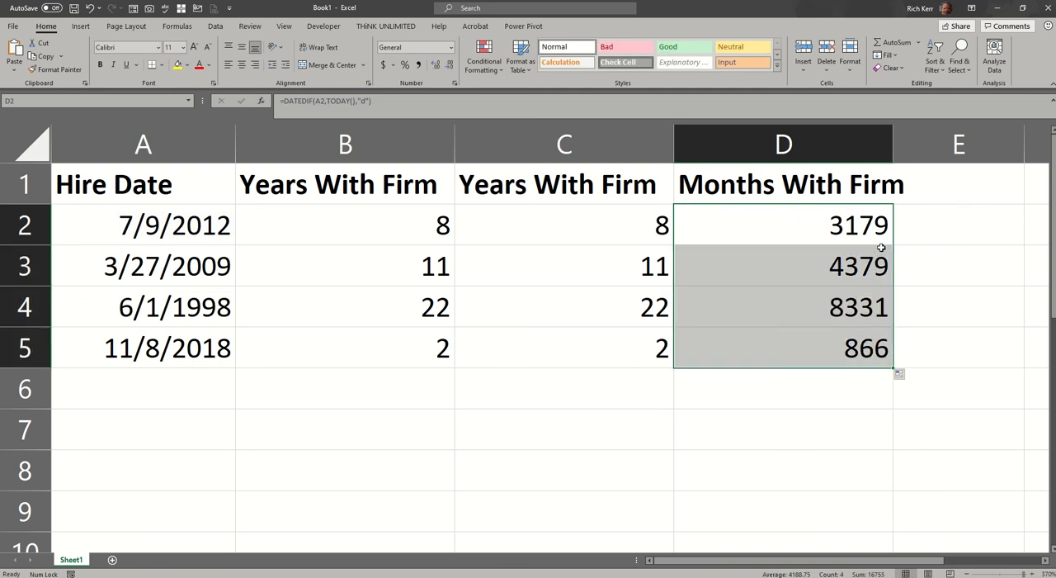
{"action": "mouse_move", "coordinate": [773, 218]}
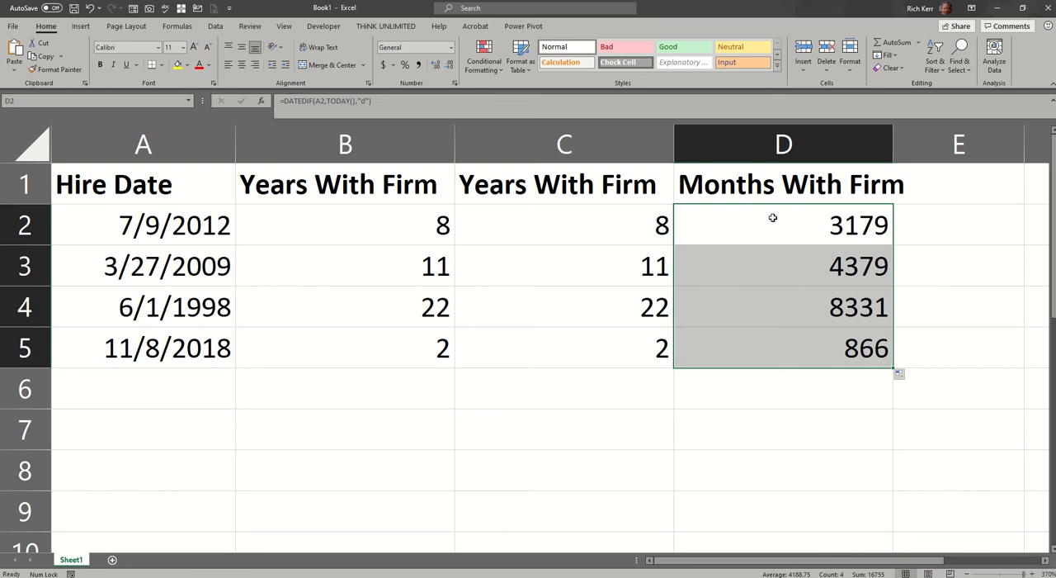
{"action": "double_click", "coordinate": [789, 184]}
{"action": "type", "text": "Year"}
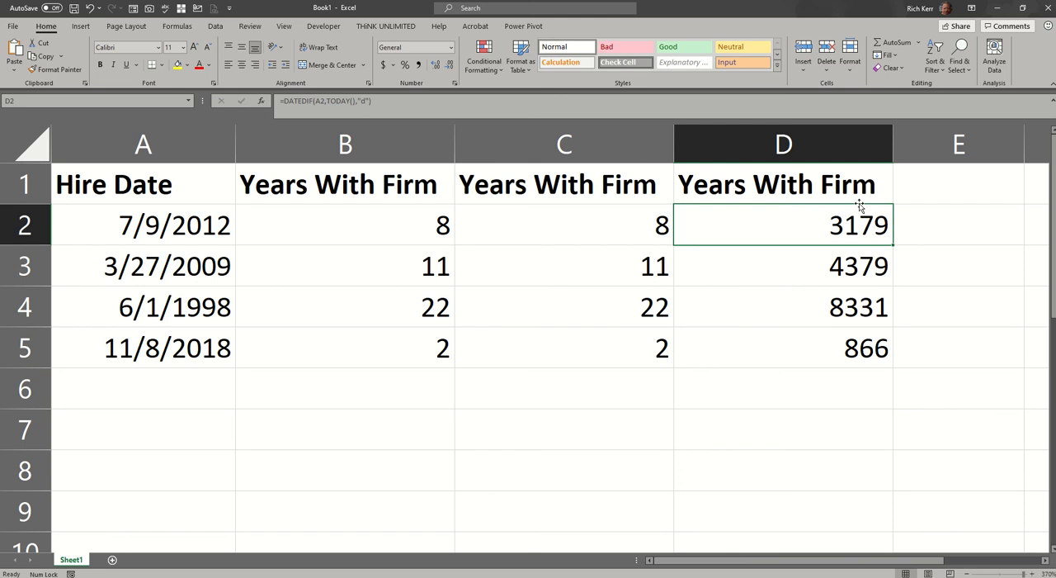
- Restore the DATEDIF unit to "y" and review the C2 and D2 formulas so all columns show 8, 11, 22, 2
{"action": "double_click", "coordinate": [783, 225]}
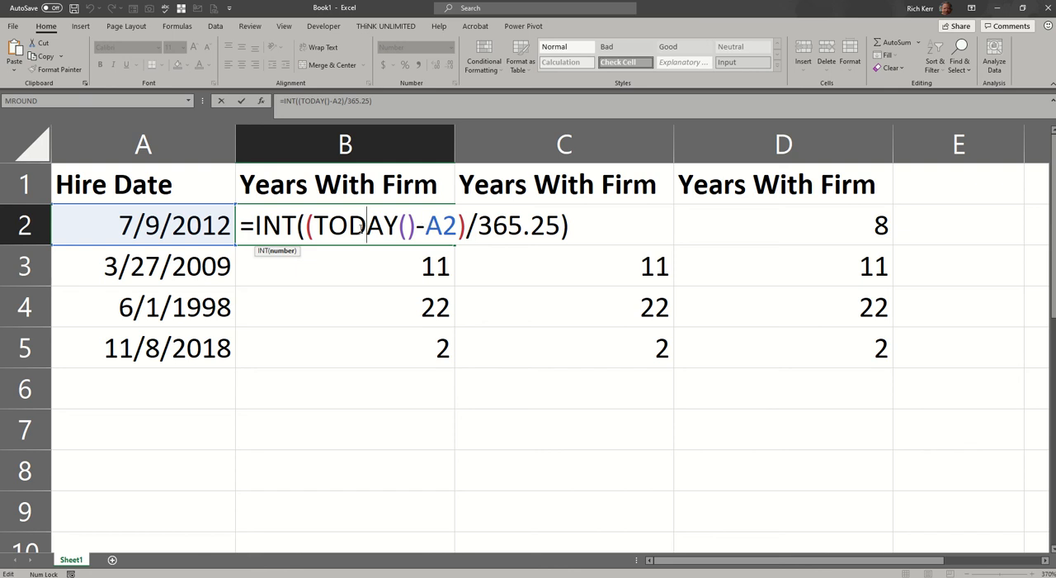
{"action": "mouse_move", "coordinate": [557, 237]}
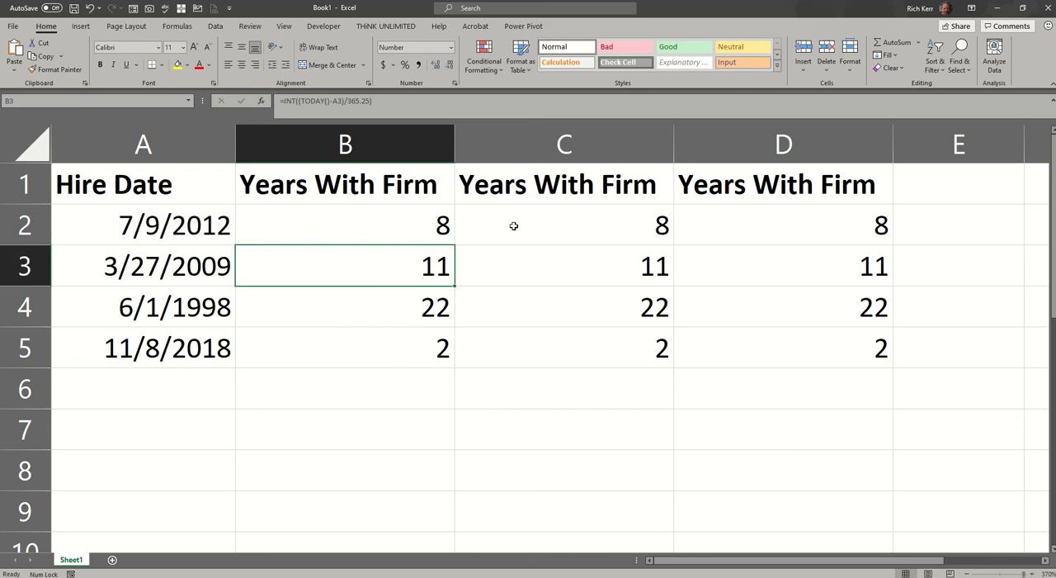
{"action": "double_click", "coordinate": [564, 225]}
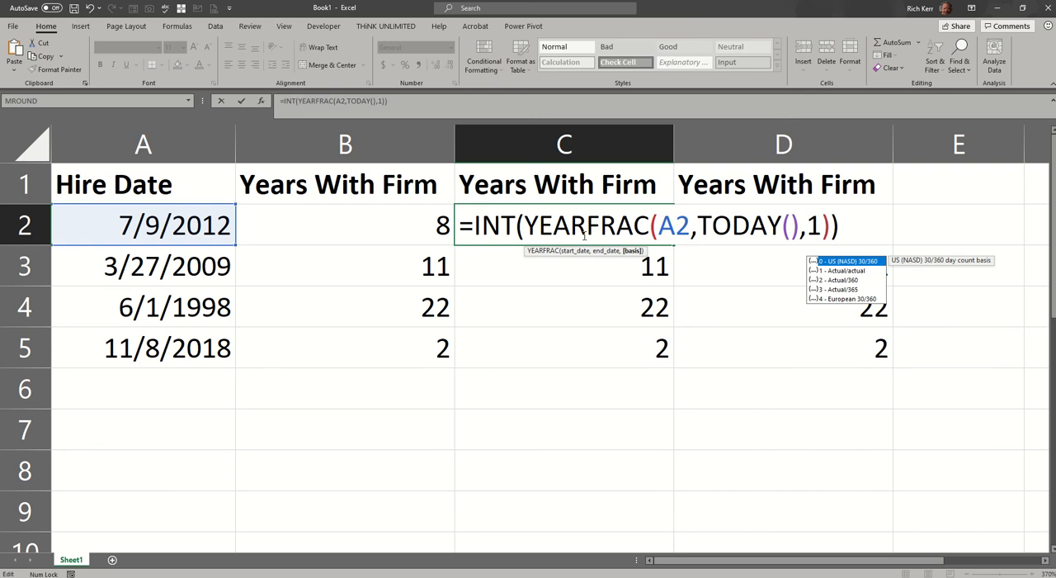
{"action": "key", "text": "Enter"}
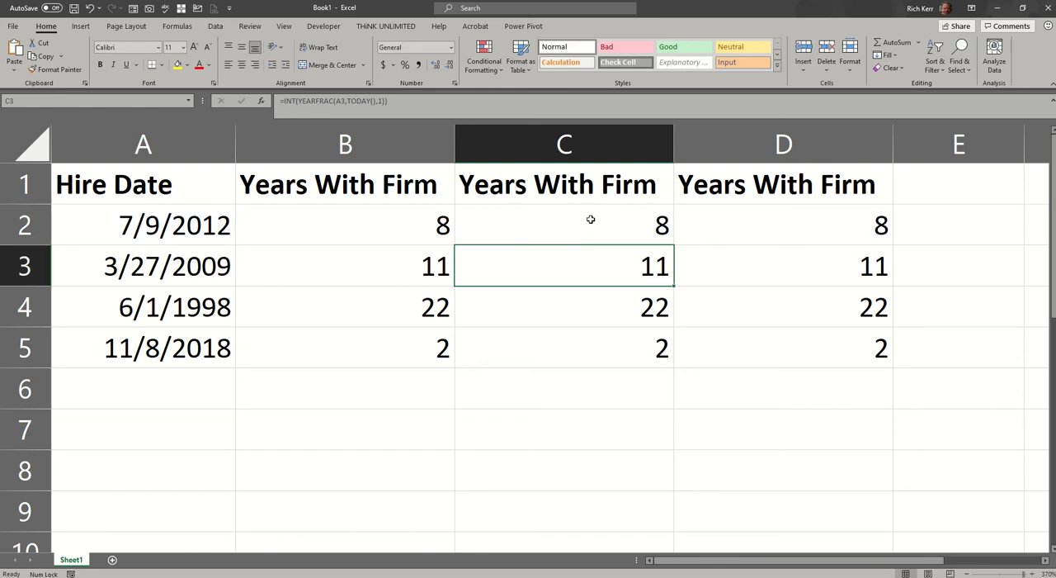
{"action": "type", "text": "=DATEDIF(A2,TODAY(),\"y\")"}
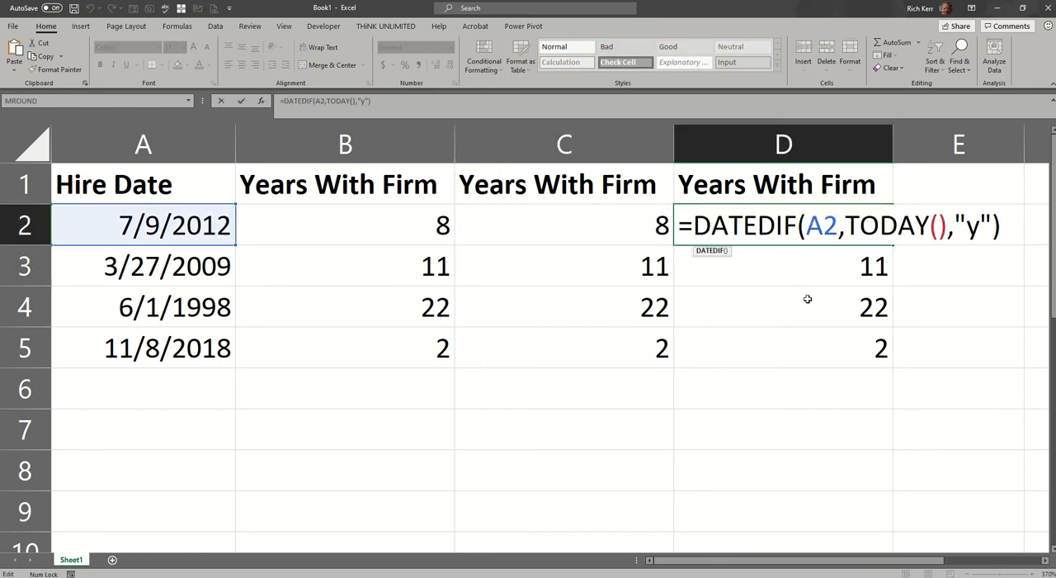
{"action": "mouse_move", "coordinate": [848, 254]}
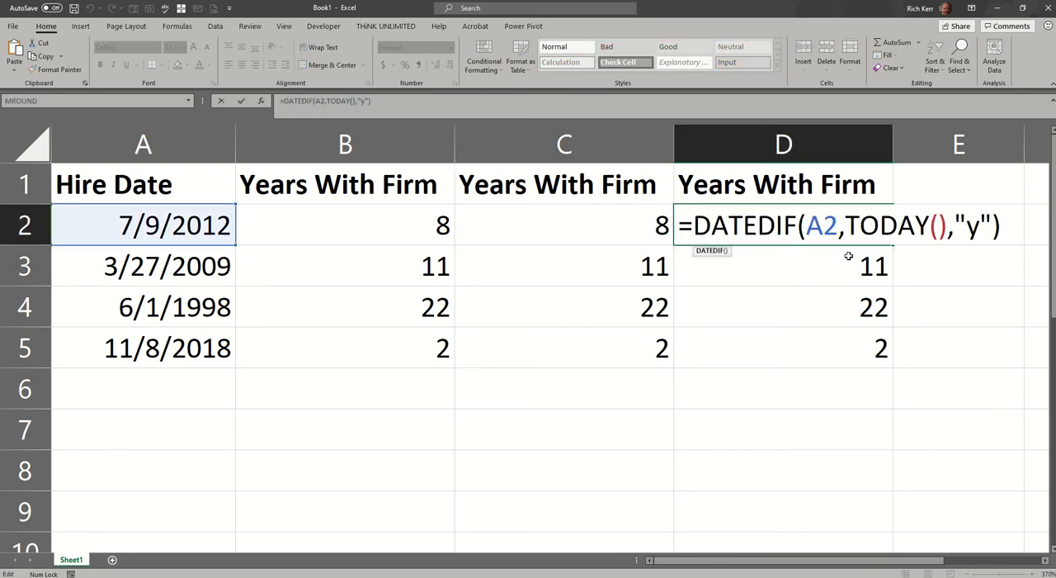